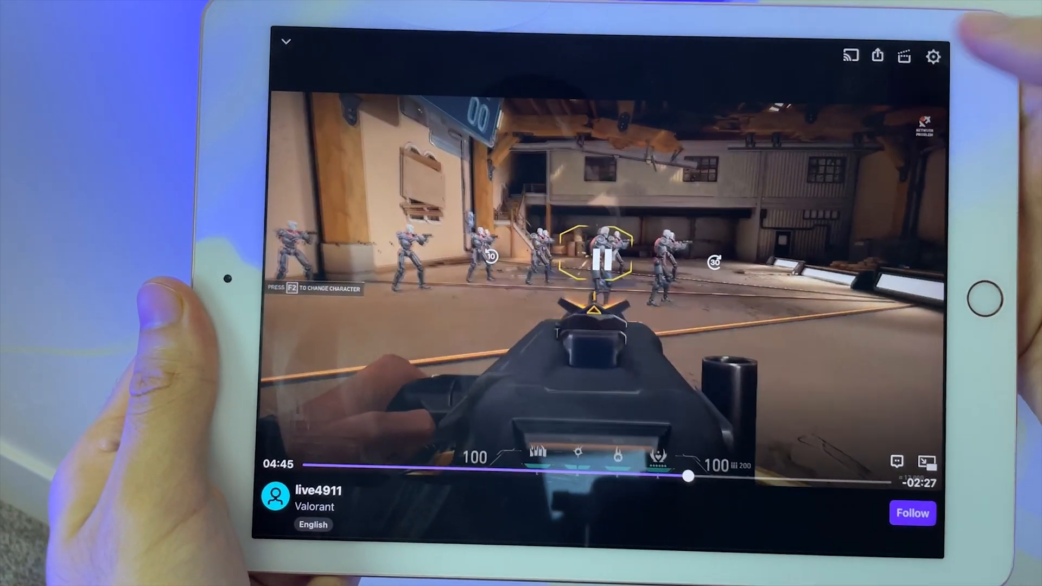
# Step: Show the Broadcast Video quality list, currently set to Auto (720p)
pyautogui.click(933, 56)
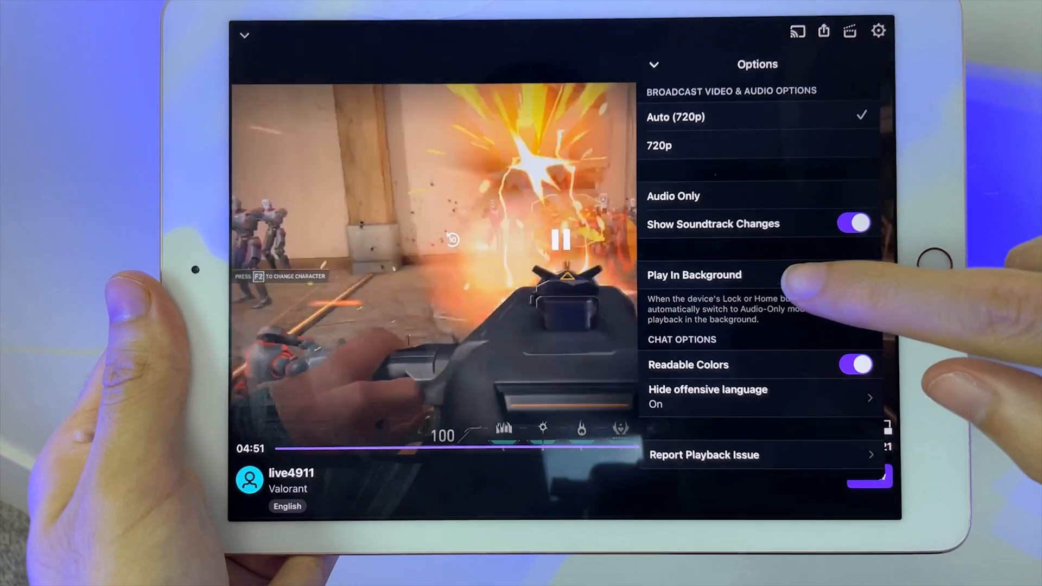
pyautogui.click(860, 265)
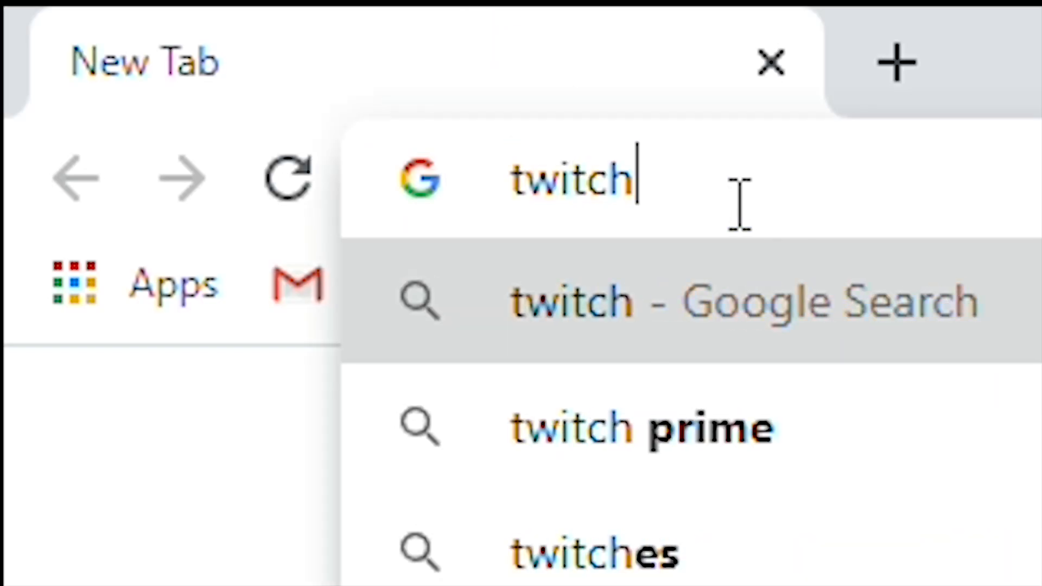
# Step: Search twitch, reach the live4911 channel's Videos and start a recent Valorant broadcast
pyautogui.press('Return')
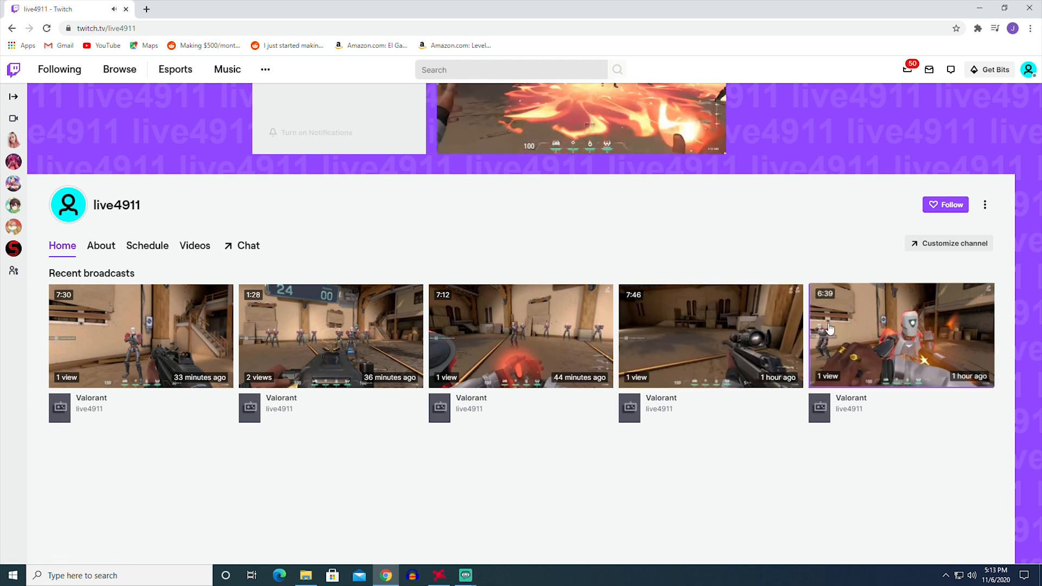
pyautogui.click(194, 245)
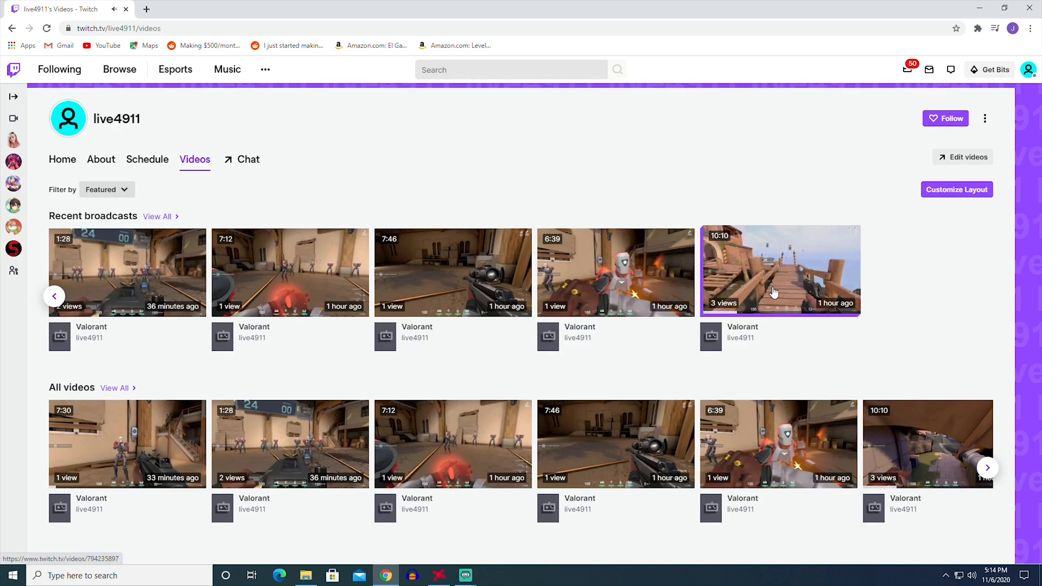
pyautogui.click(779, 270)
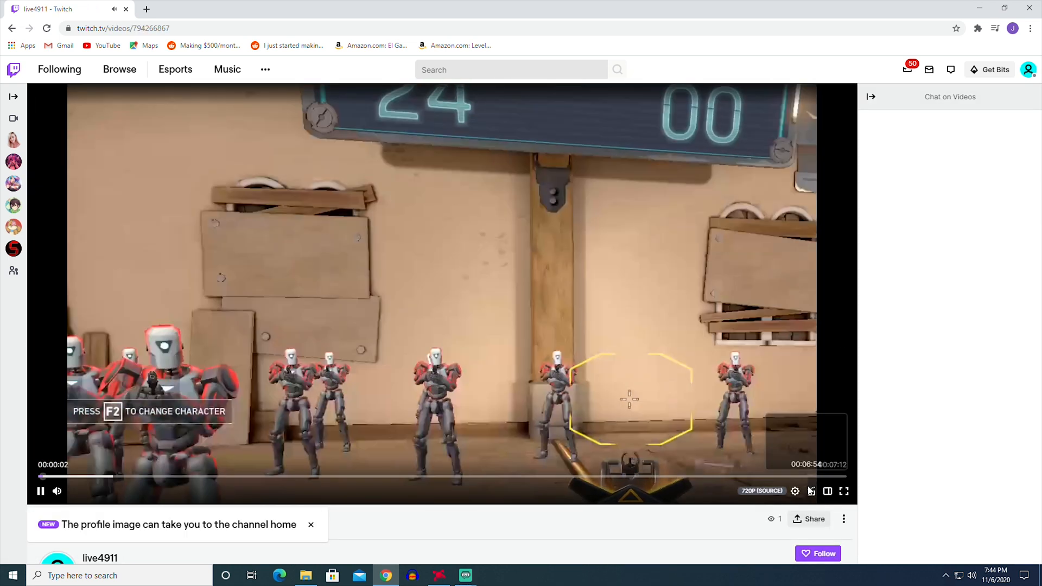
# Step: Watch the Valorant VOD full screen to judge quality, then leave fullscreen
pyautogui.click(844, 490)
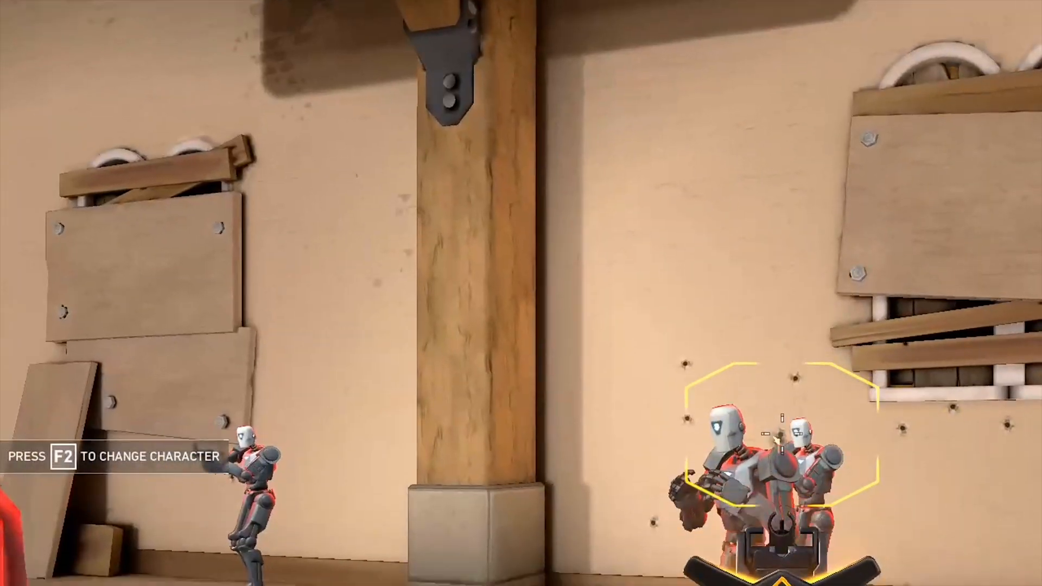
pyautogui.press('Escape')
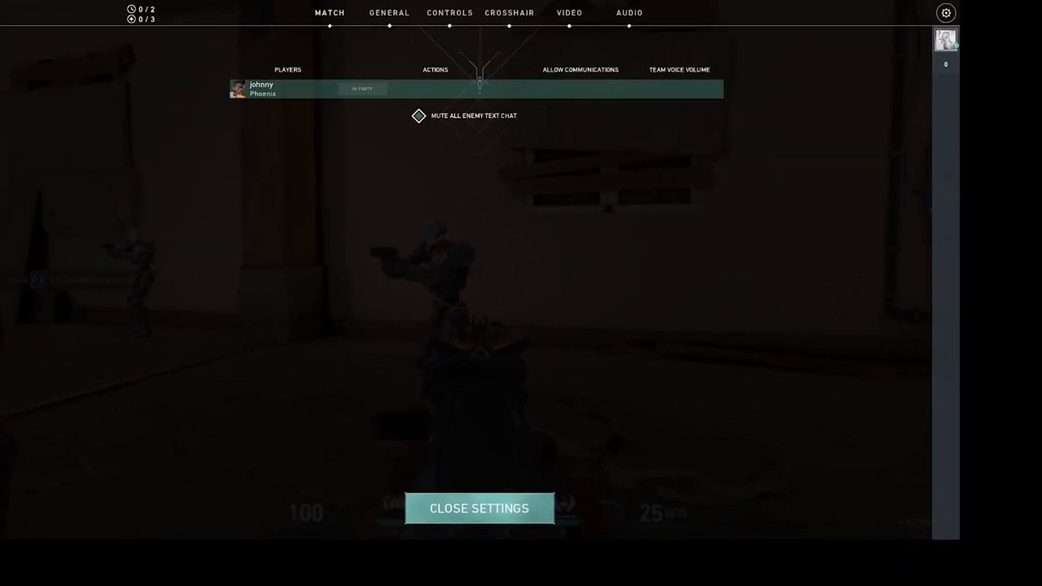
pyautogui.click(478, 507)
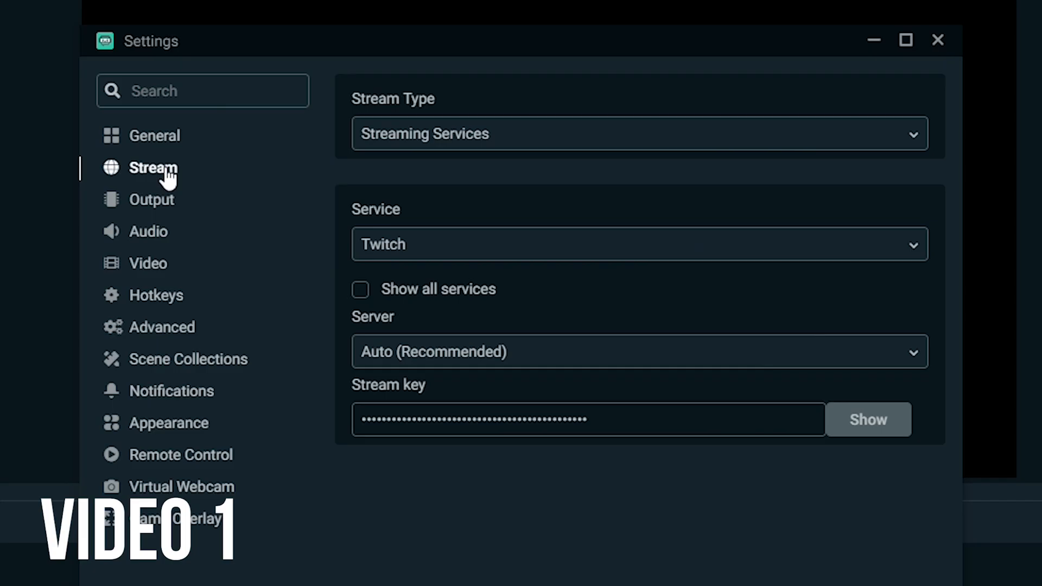
pyautogui.moveTo(151, 231)
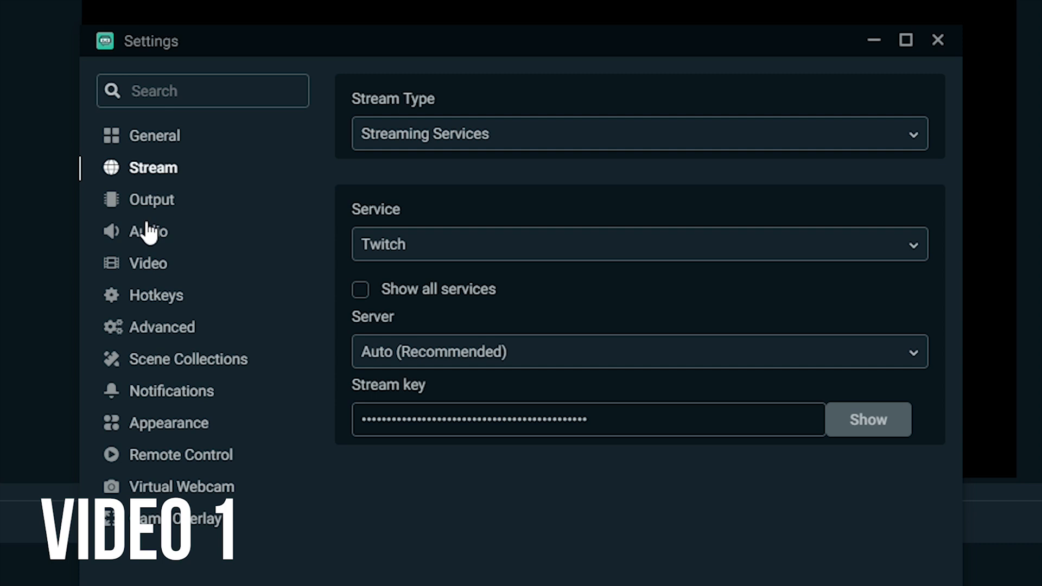
# Step: Review the Output encoder settings and the Video settings at 1280x720, bilinear, 30 FPS
pyautogui.click(151, 200)
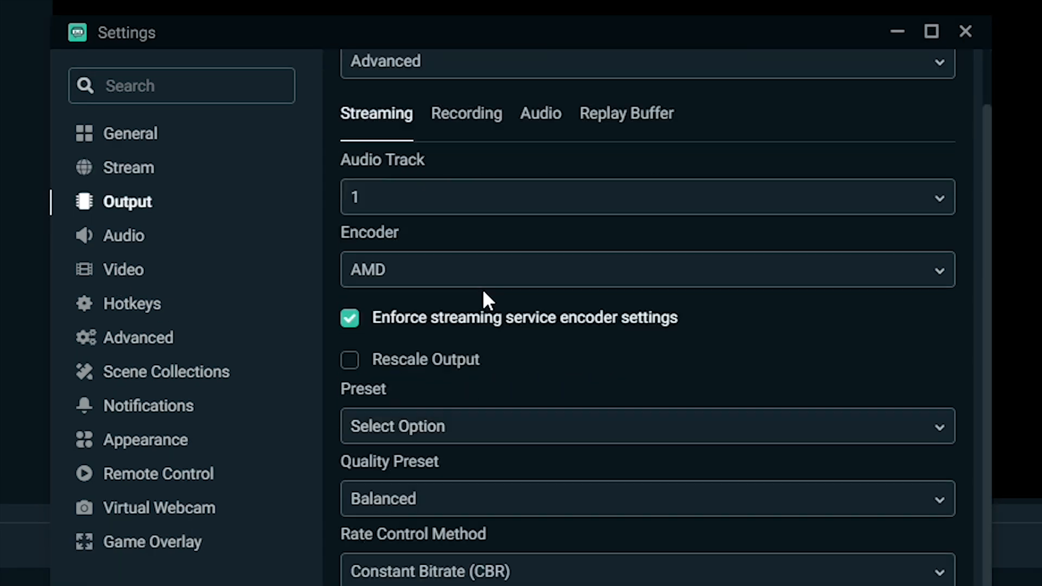
pyautogui.click(123, 269)
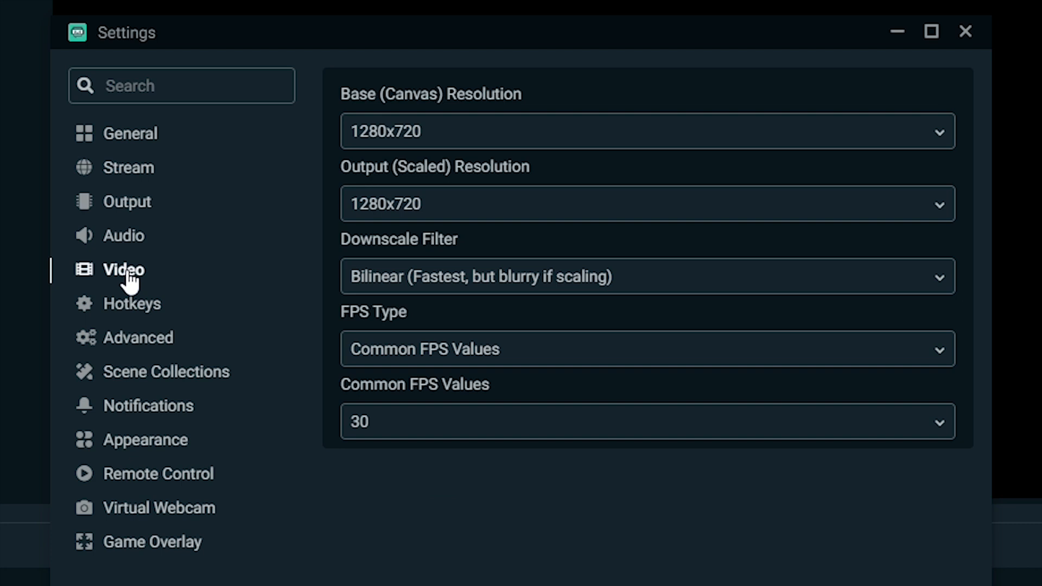
pyautogui.moveTo(428, 22)
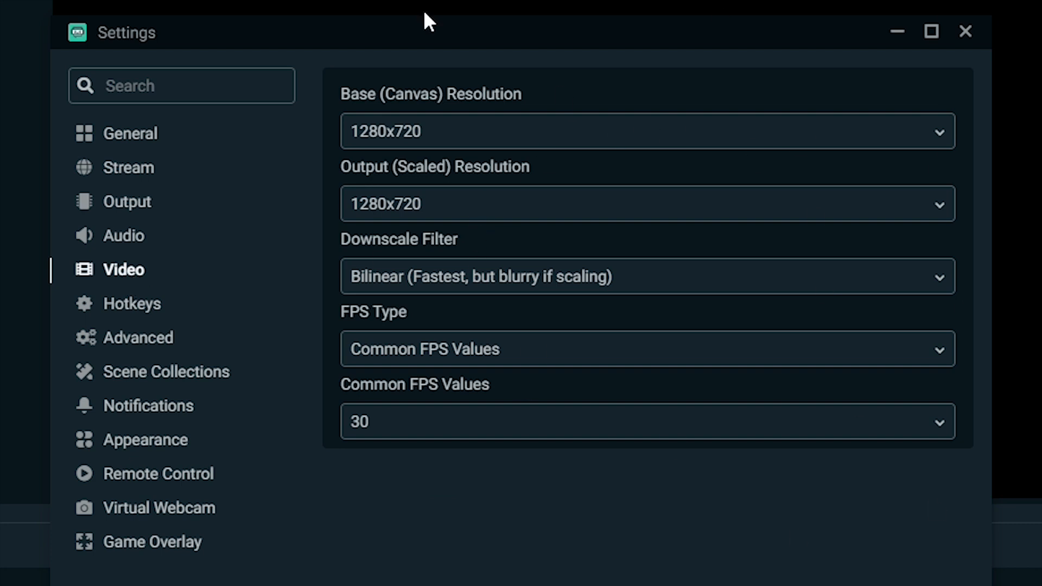
pyautogui.moveTo(507, 141)
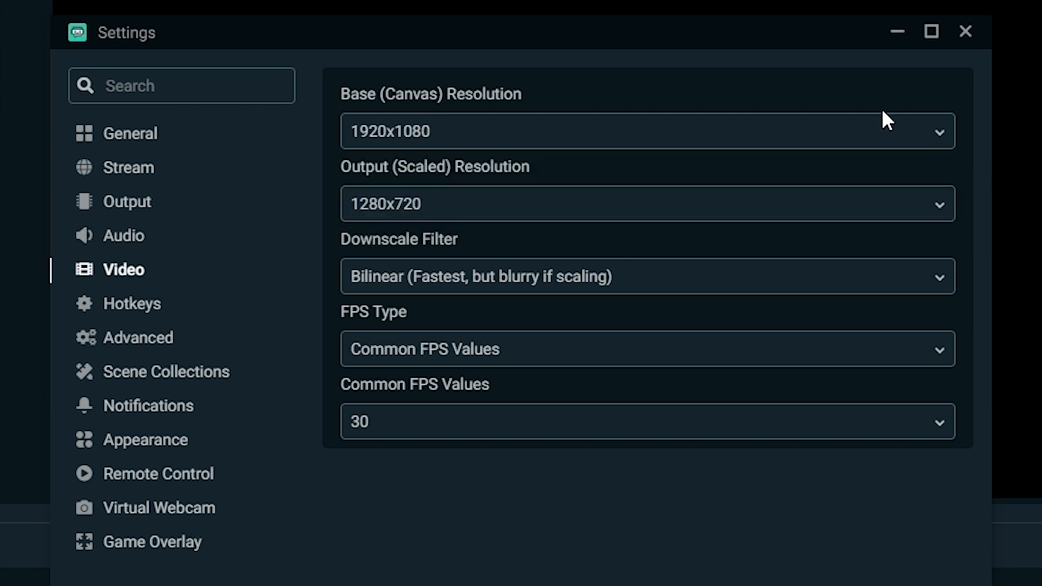
pyautogui.moveTo(747, 236)
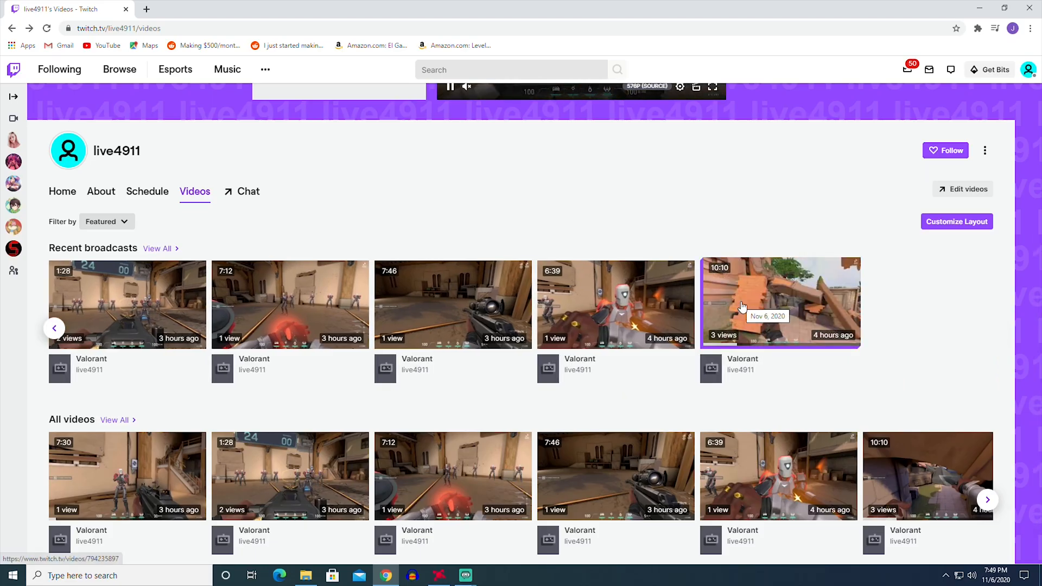
# Step: Play the 10:10 Valorant broadcast full screen and scrub ahead past the four-minute mark
pyautogui.click(779, 304)
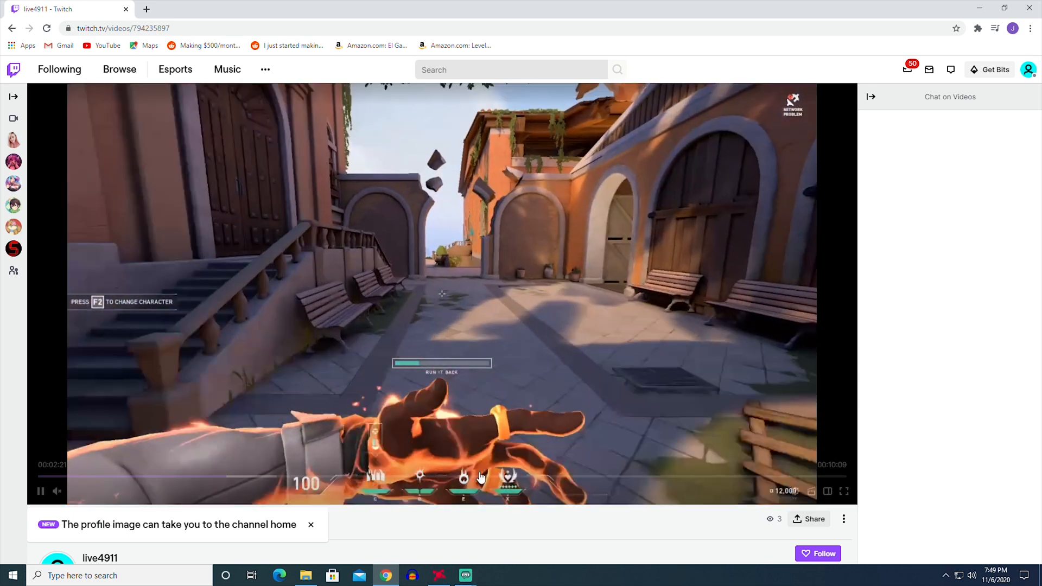
pyautogui.click(844, 490)
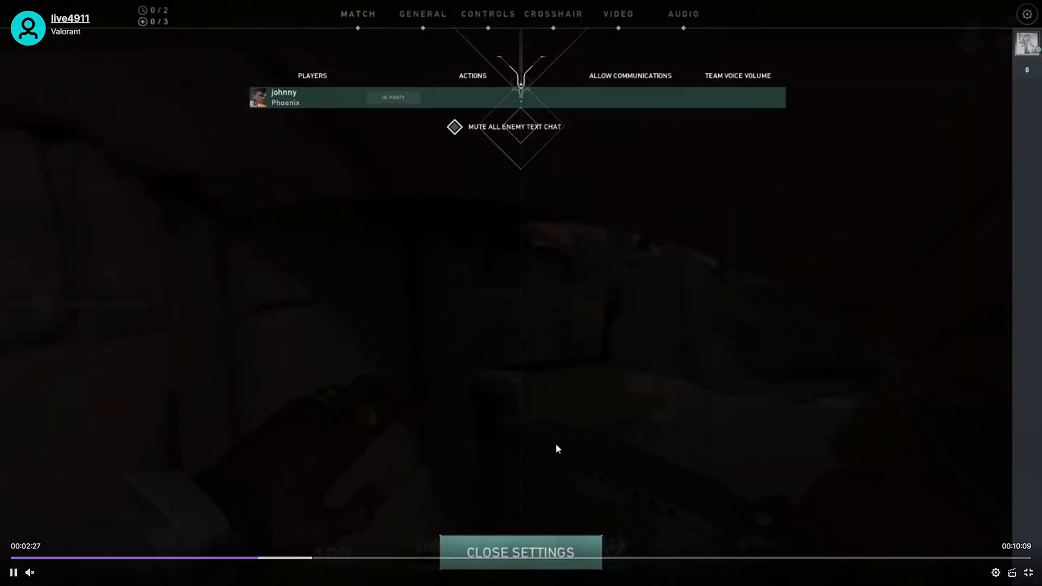
pyautogui.click(520, 552)
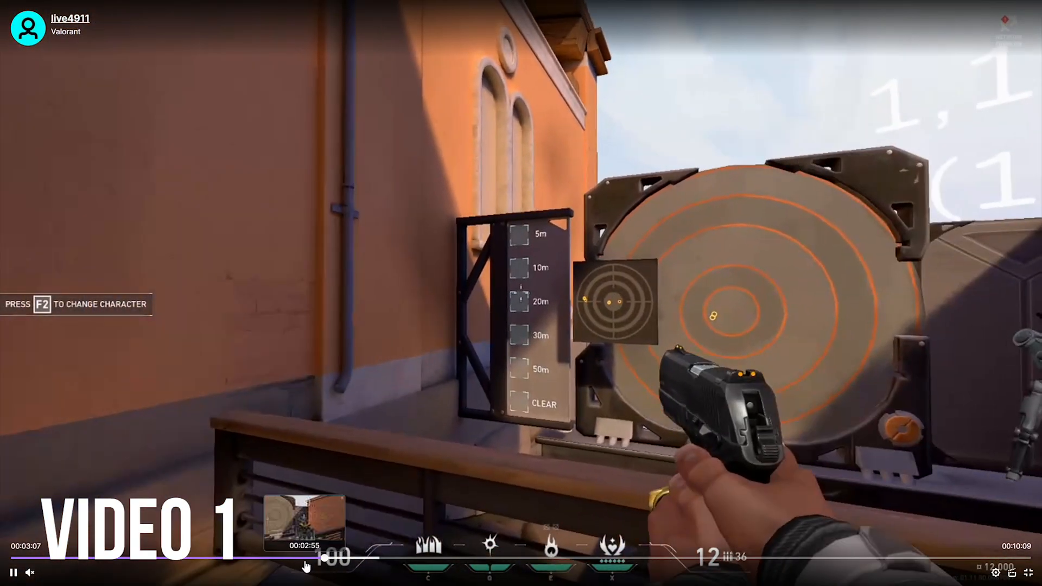
pyautogui.click(363, 564)
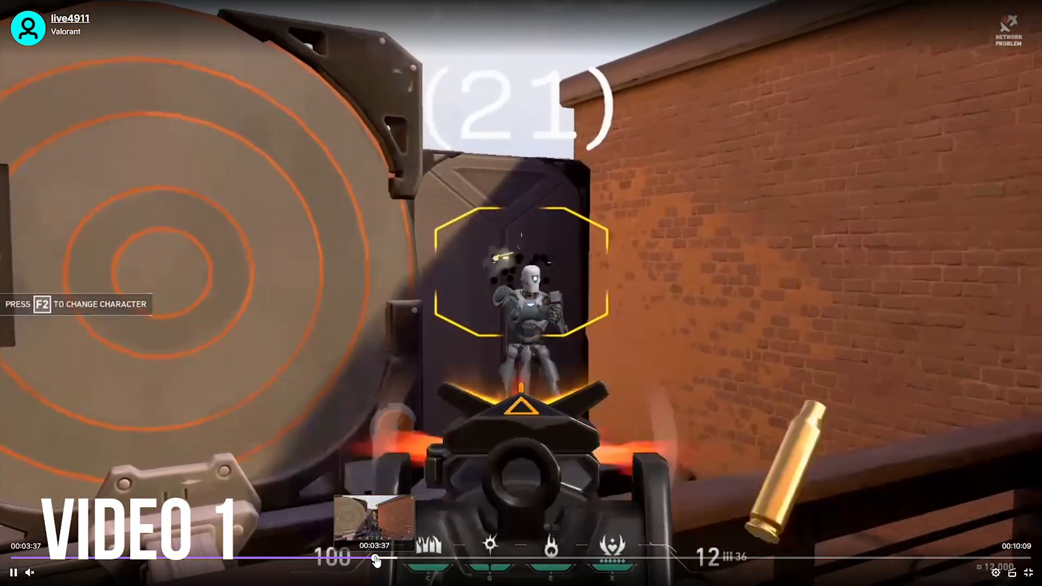
pyautogui.click(402, 560)
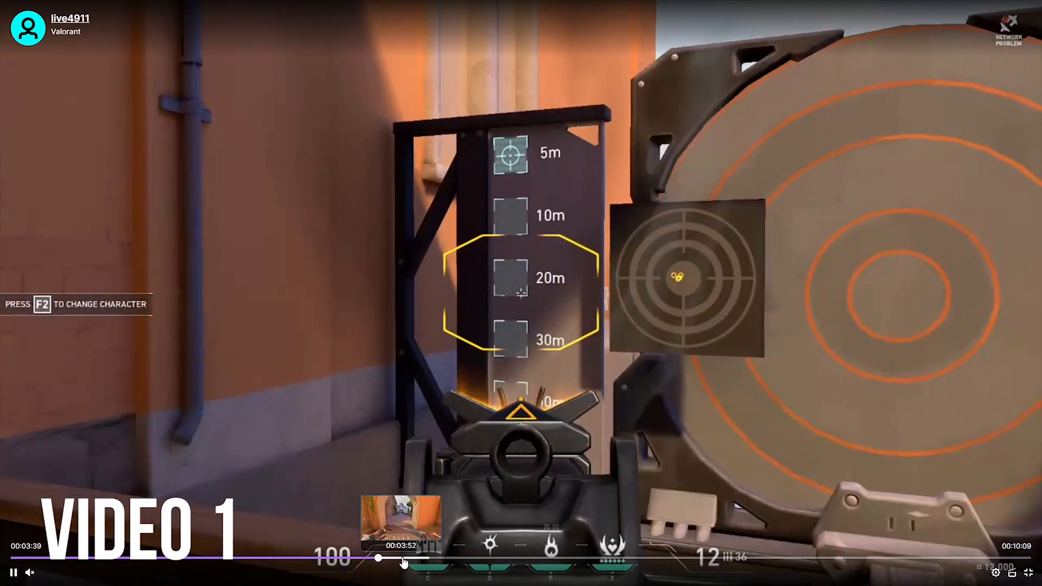
pyautogui.click(423, 558)
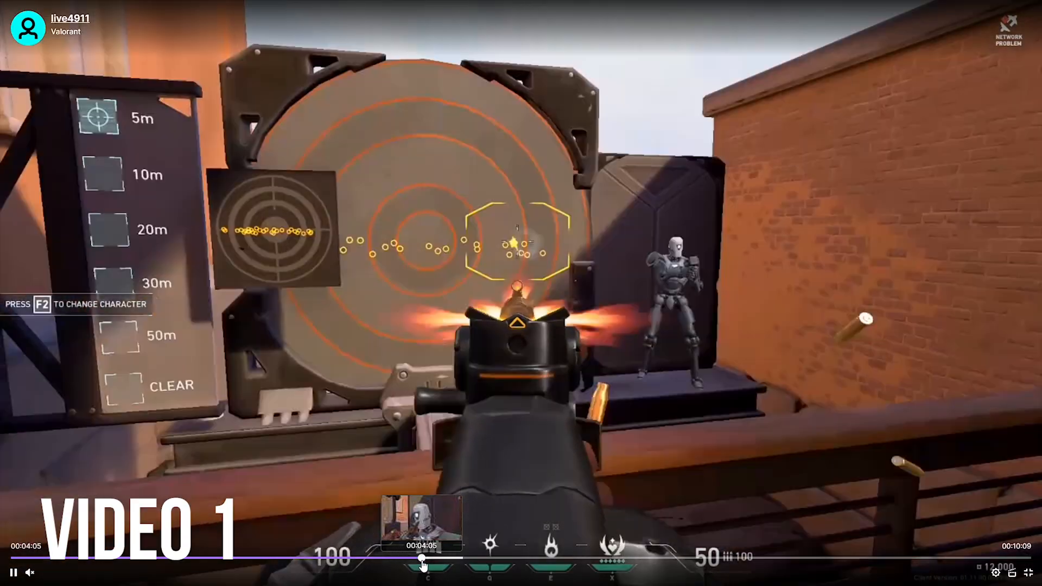
pyautogui.click(445, 557)
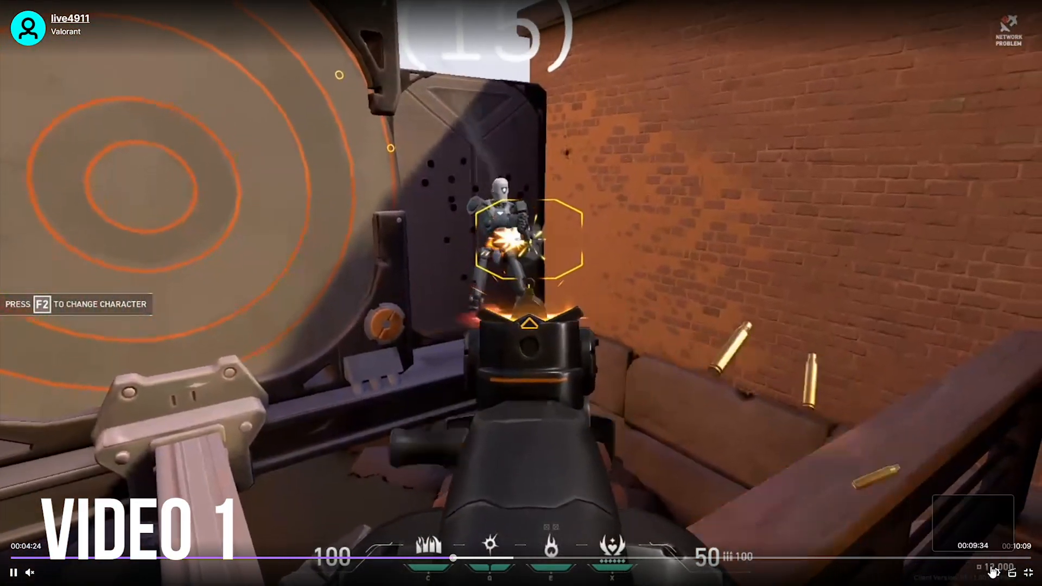
# Step: Check the playback Quality setting in the player's gear menu and exit fullscreen
pyautogui.click(995, 572)
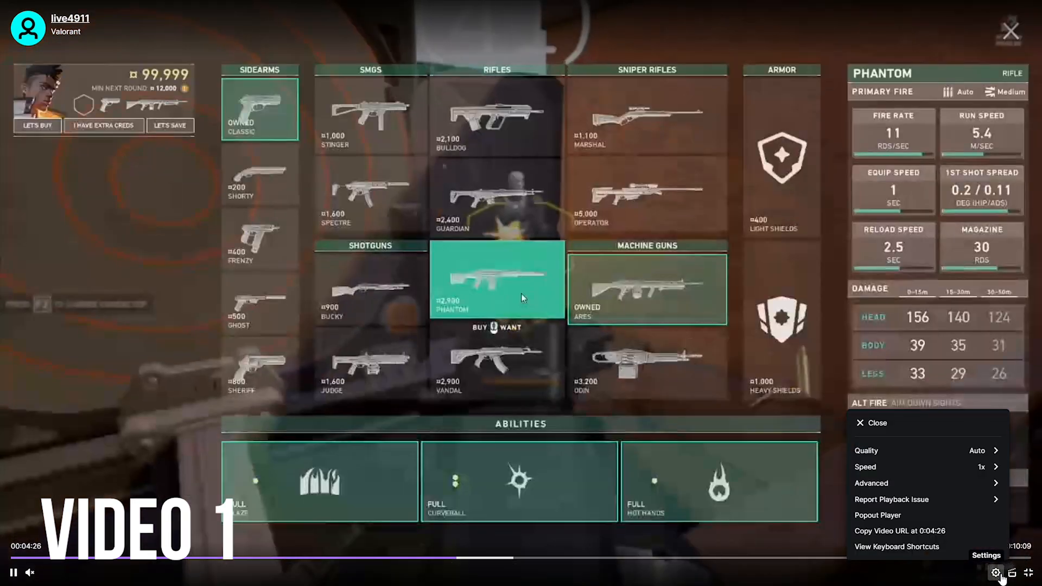
pyautogui.click(866, 450)
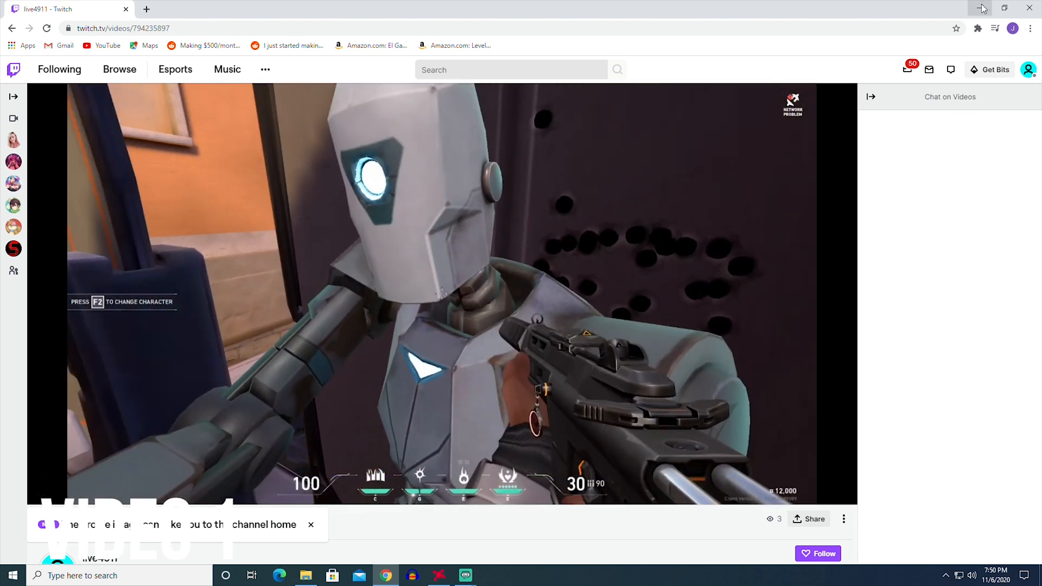
# Step: Return to Streamlabs OBS and review the Audio and Output settings: 2500 bitrate, AMD hardware encoder
pyautogui.click(445, 292)
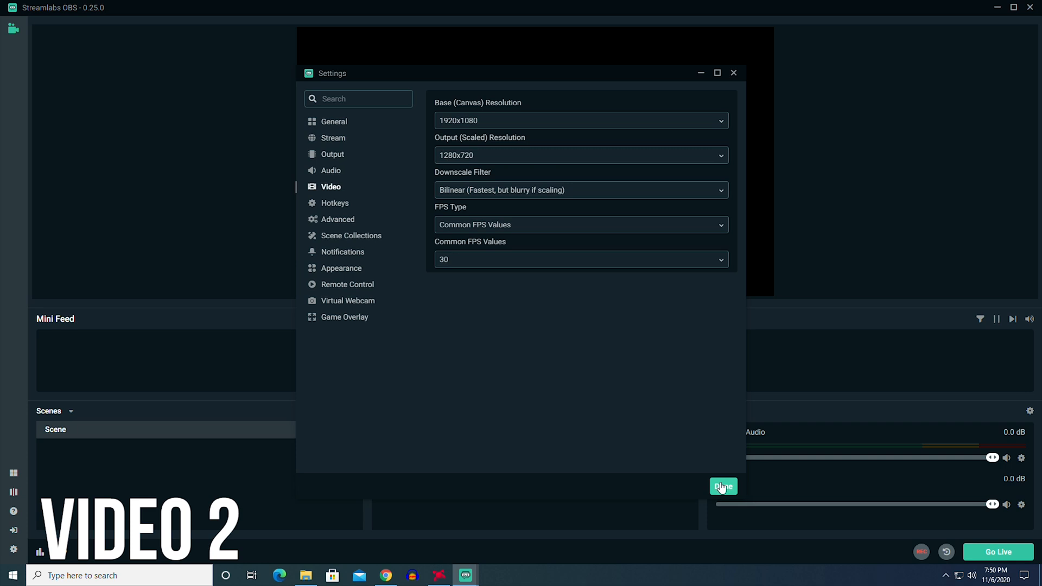
pyautogui.moveTo(344, 260)
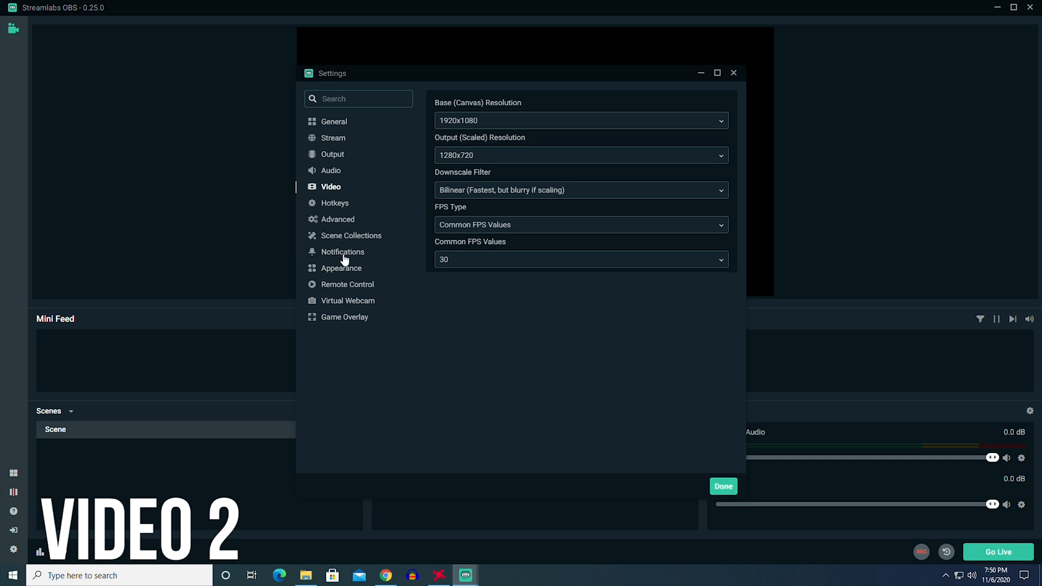
pyautogui.click(330, 171)
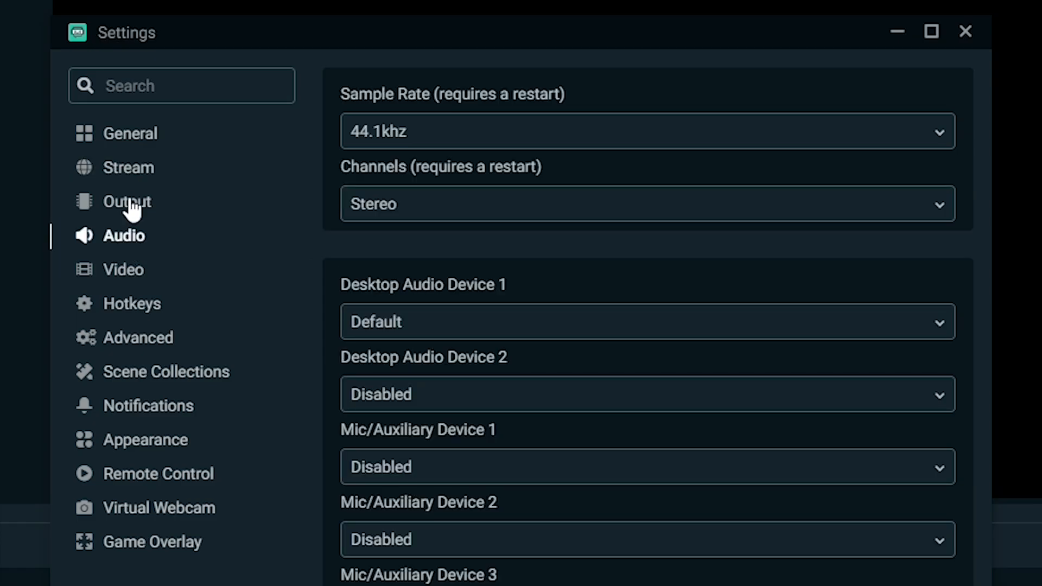
pyautogui.click(127, 202)
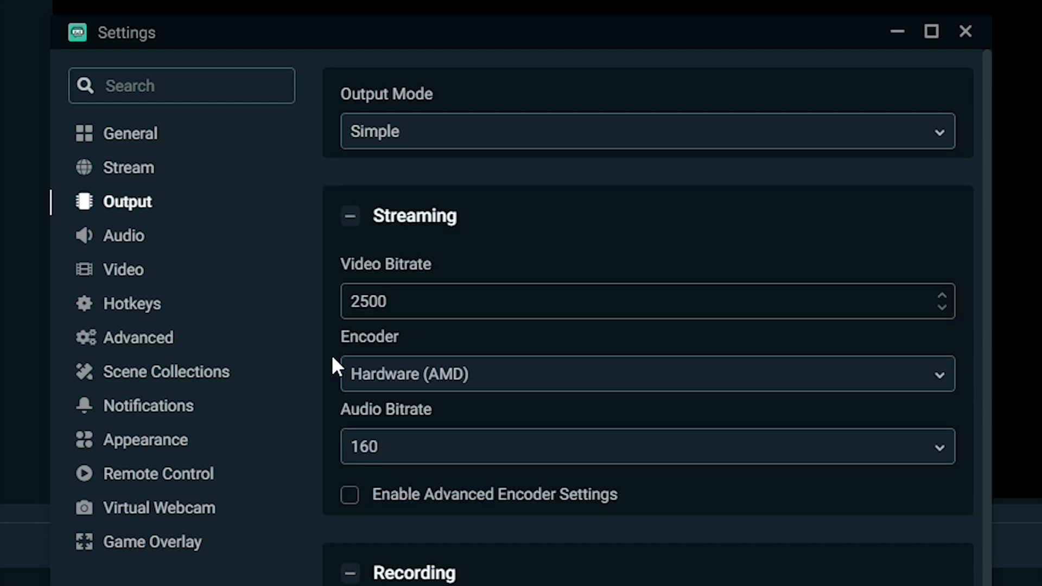
pyautogui.moveTo(451, 301)
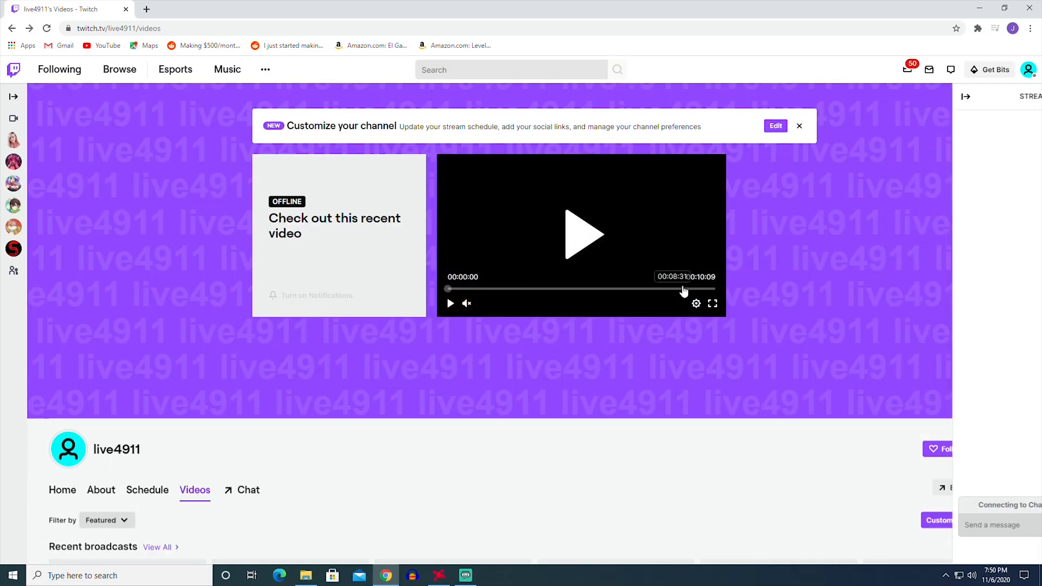
# Step: Play the 6:39 Valorant broadcast full screen and scrub to a later point
pyautogui.scroll(-3)
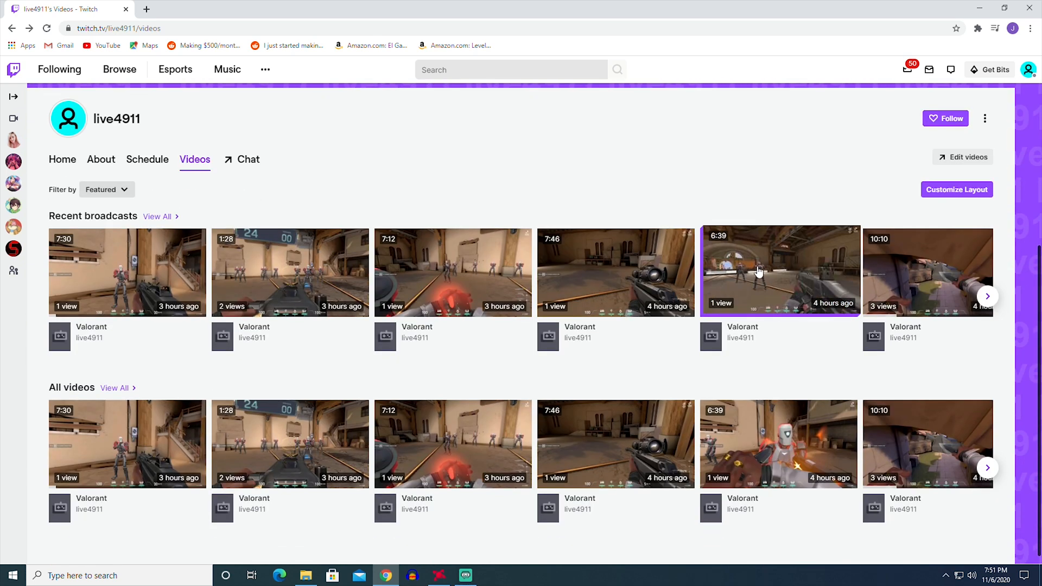
pyautogui.click(779, 271)
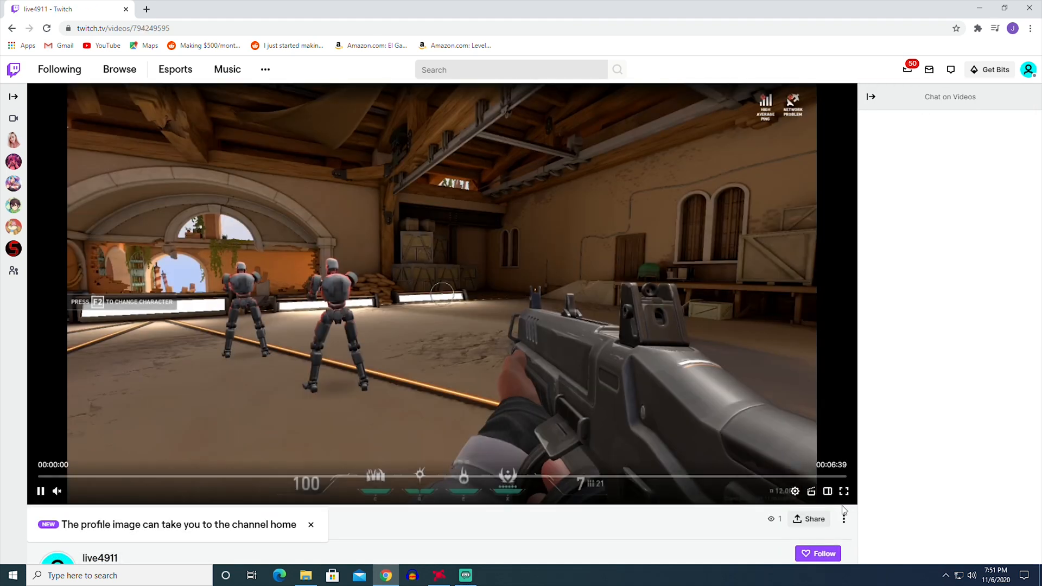
pyautogui.click(845, 491)
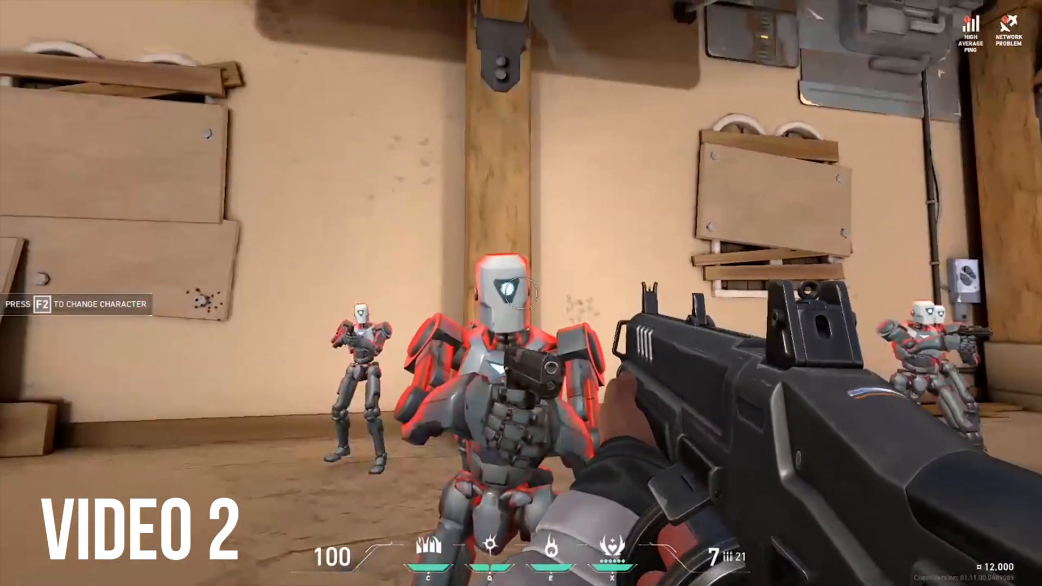
pyautogui.click(521, 293)
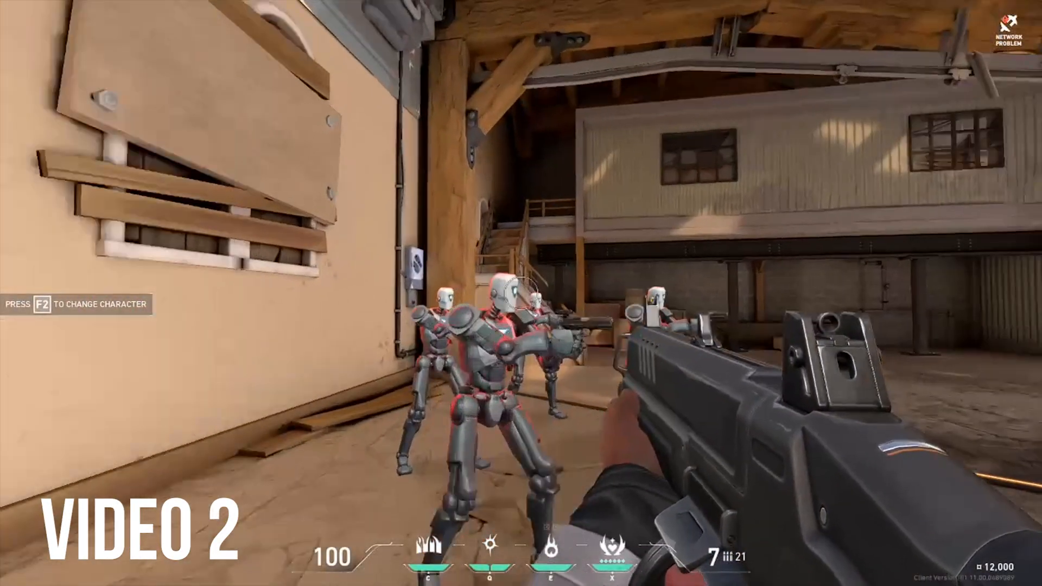
pyautogui.click(521, 293)
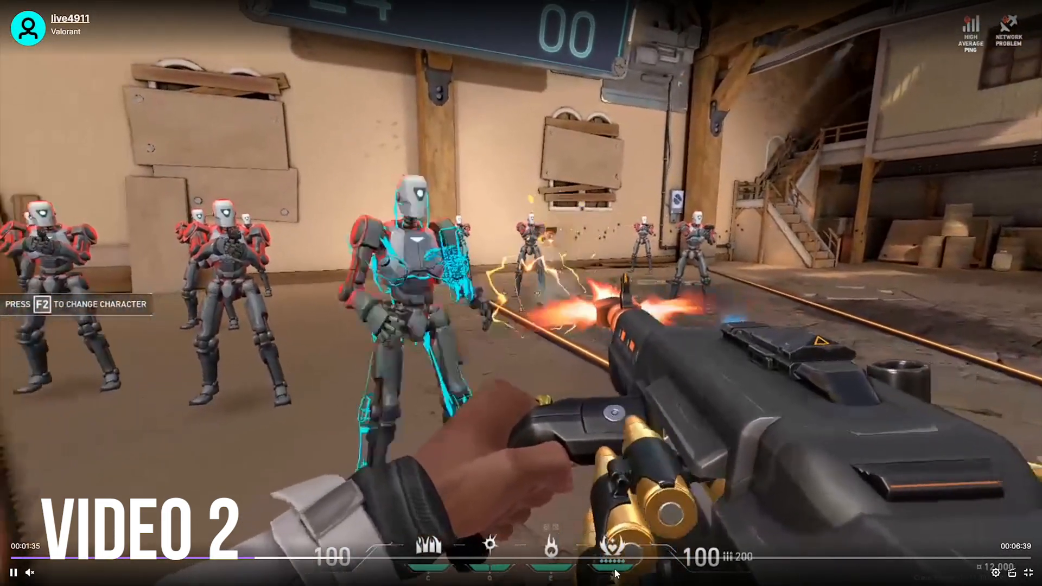
pyautogui.click(572, 558)
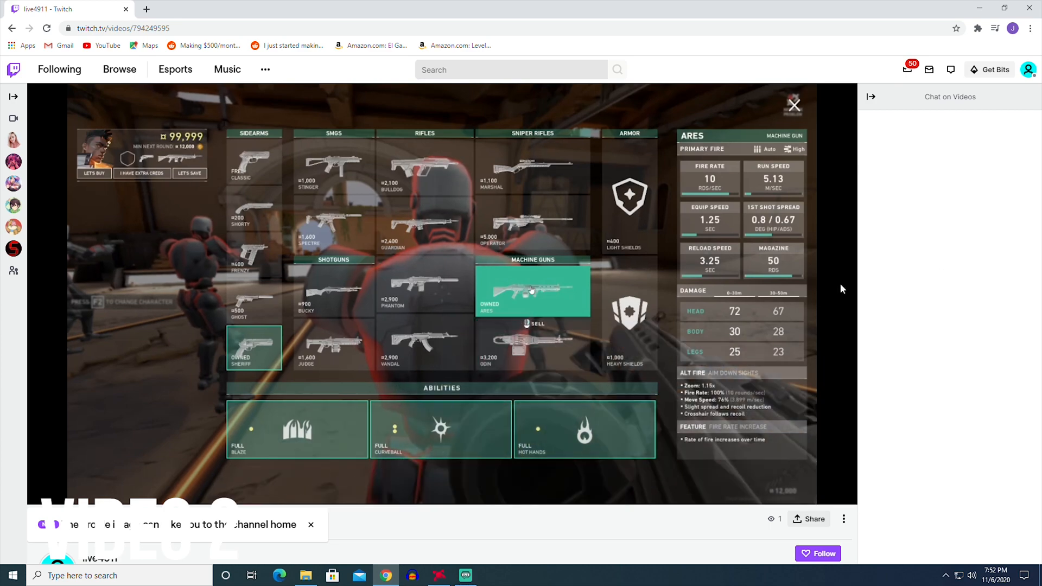
# Step: Leave the player and get the browser out of the way to return to Streamlabs OBS
pyautogui.click(793, 105)
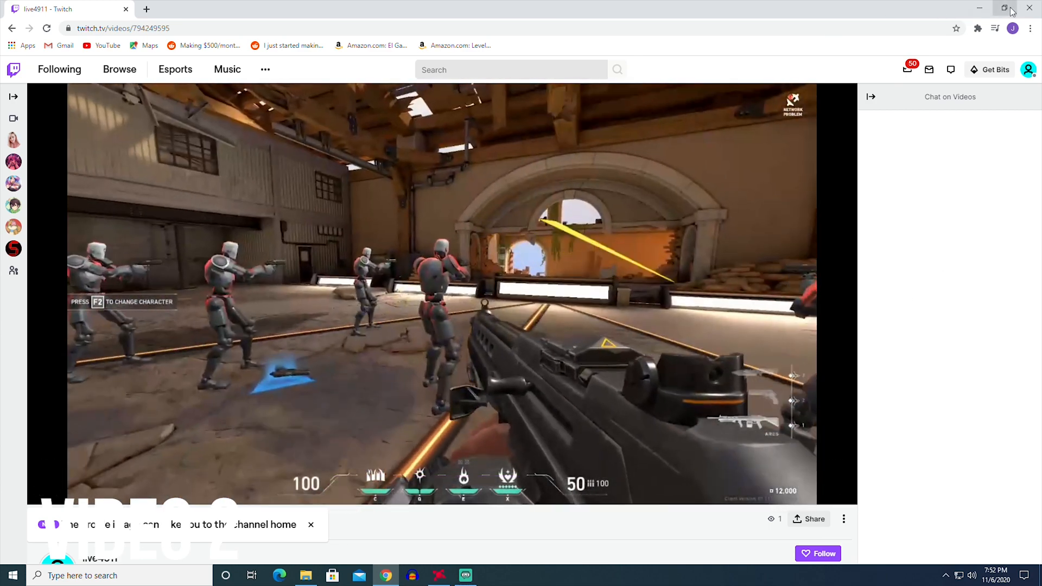
pyautogui.click(464, 575)
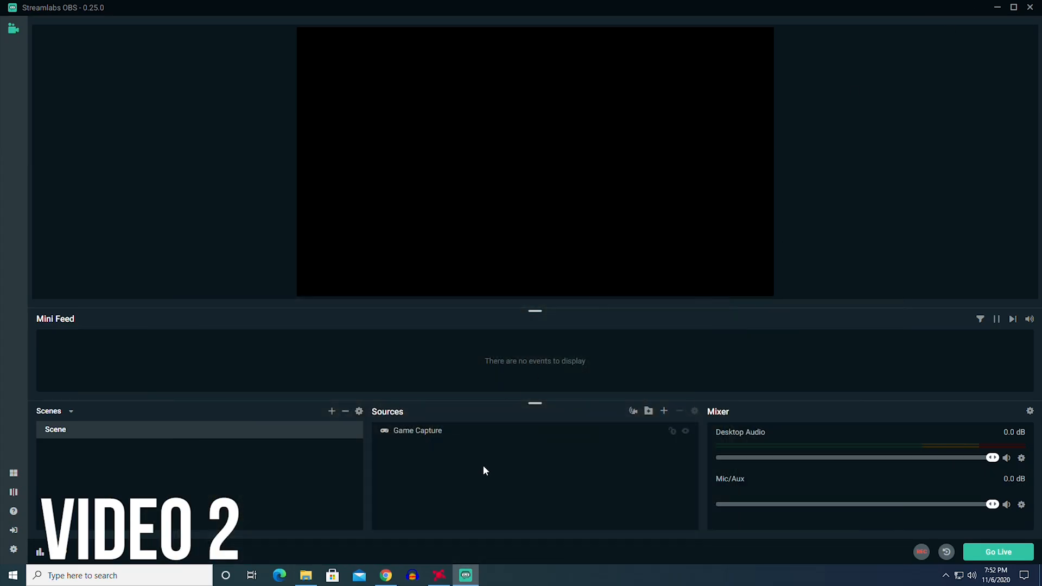
# Step: Set Output Mode to Advanced with the Twitch Streaming encoder preset and review the Keyframe Interval
pyautogui.click(13, 549)
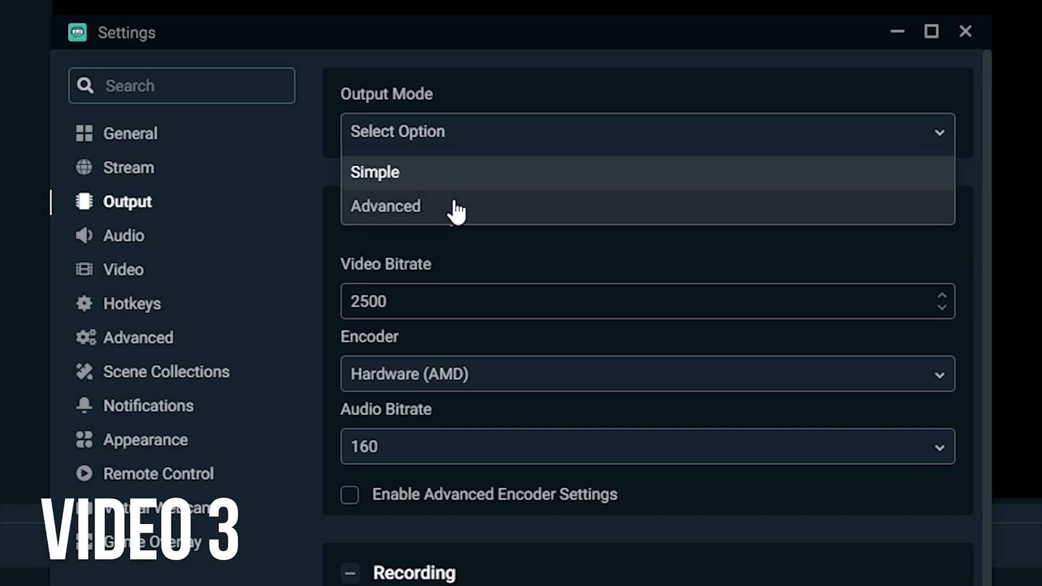
pyautogui.click(385, 207)
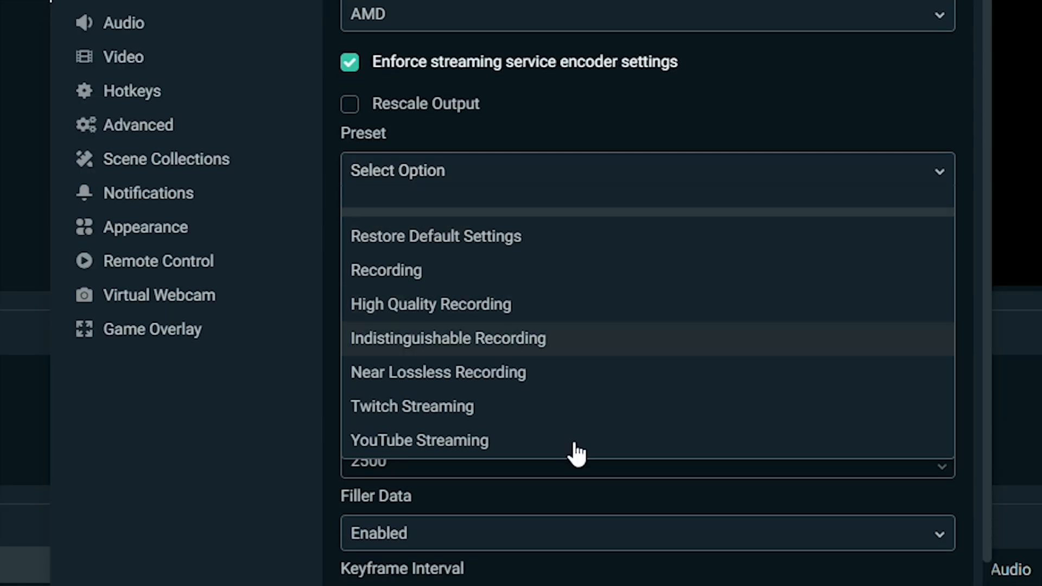
pyautogui.click(412, 406)
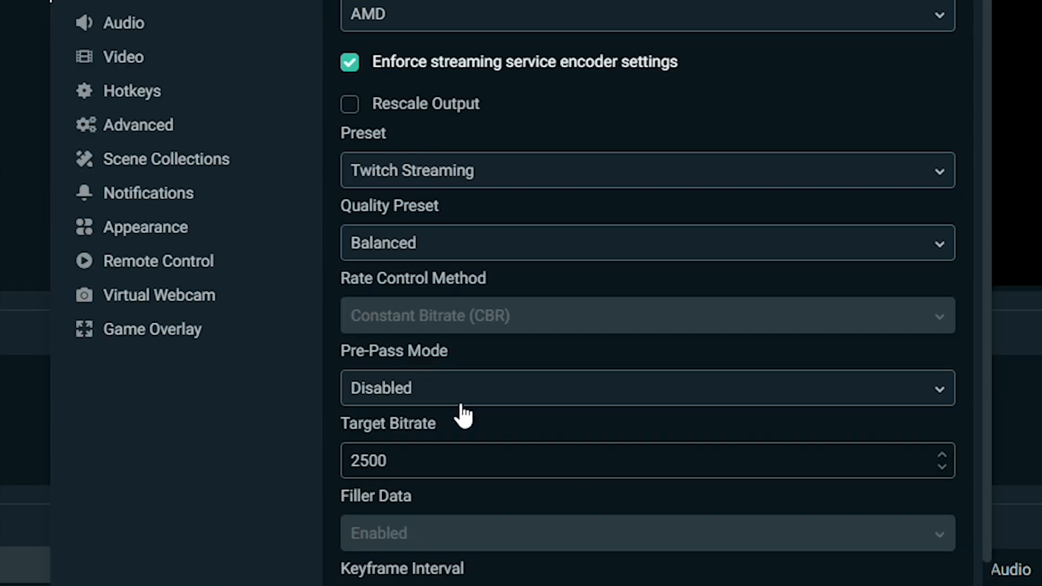
pyautogui.moveTo(472, 325)
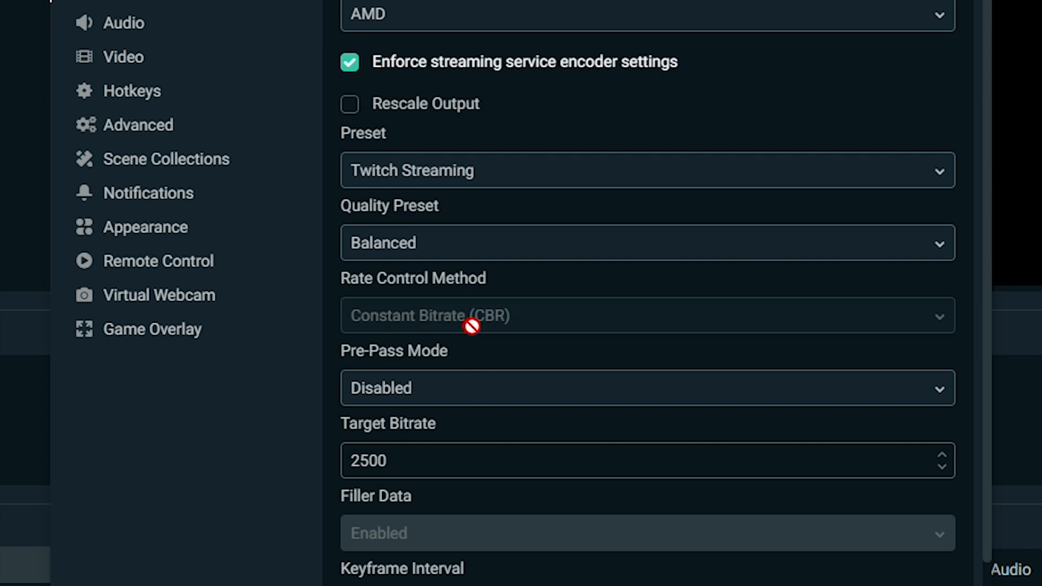
pyautogui.scroll(-3)
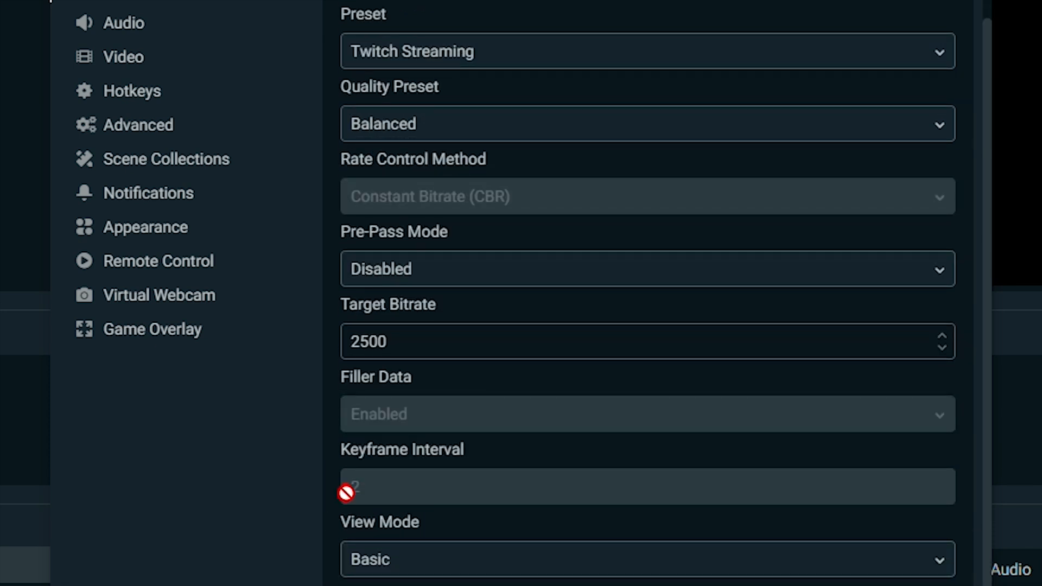
pyautogui.scroll(3)
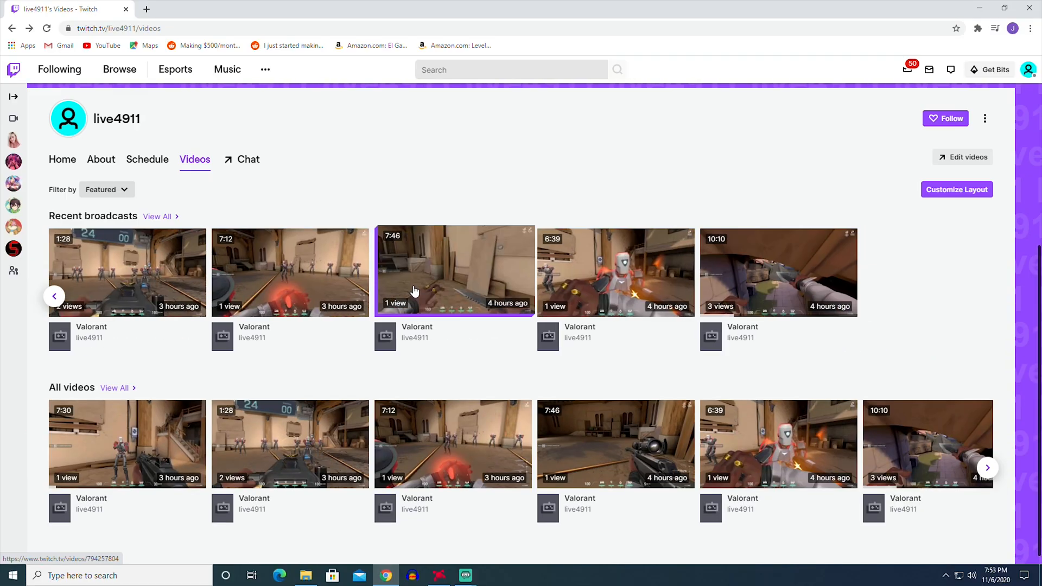
# Step: Play the 7:46 Valorant practice-range broadcast and jump ahead to about 1:55
pyautogui.click(454, 272)
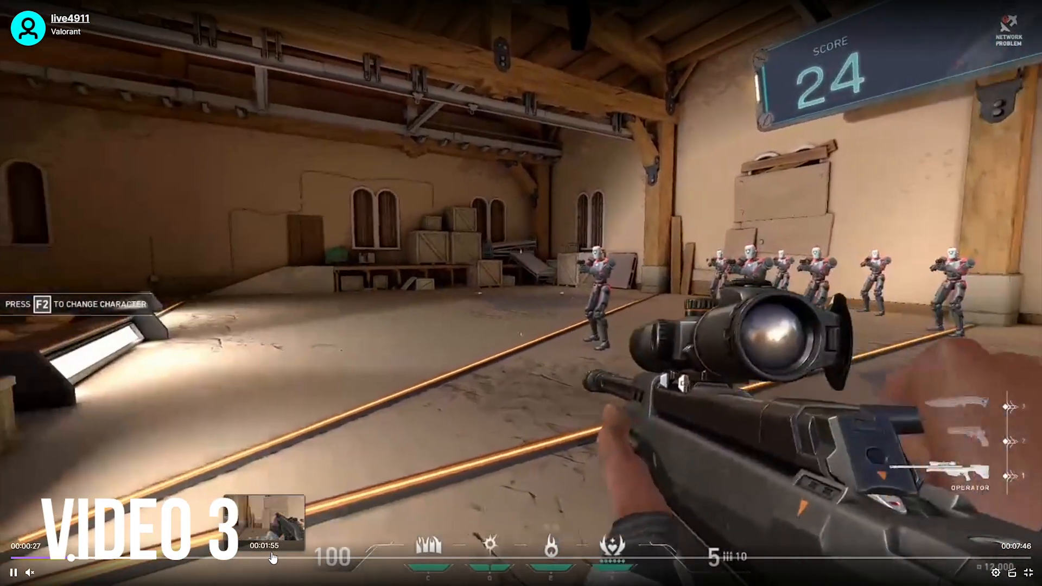
pyautogui.click(283, 551)
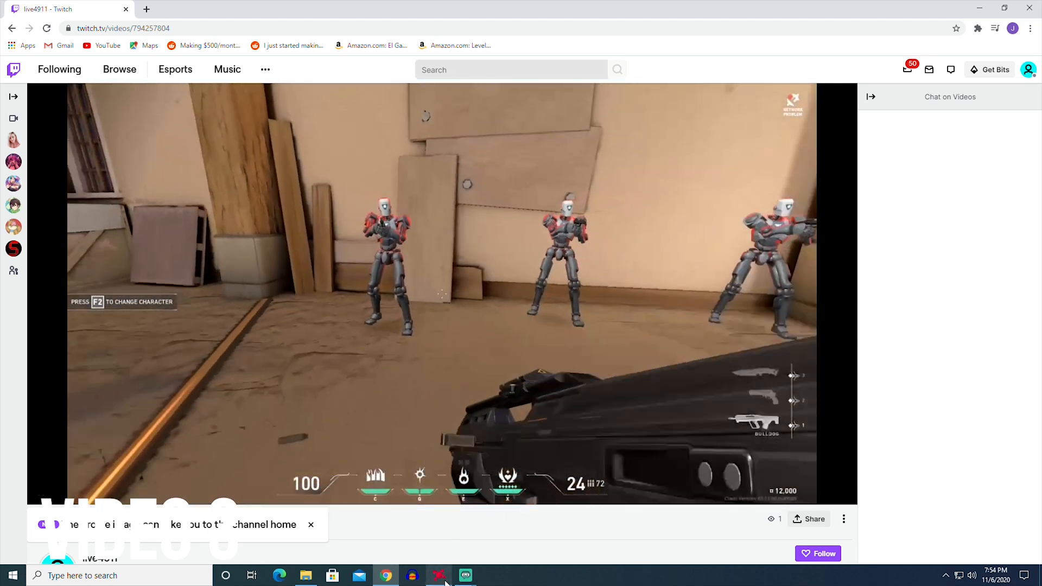
# Step: Set the base canvas resolution to 1280x720 in the Video settings
pyautogui.click(464, 575)
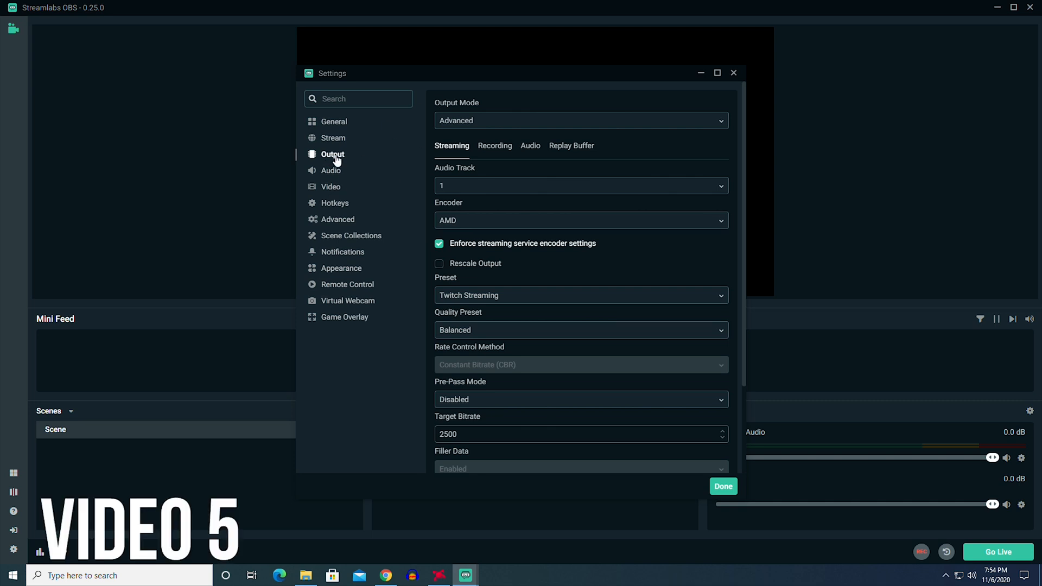
pyautogui.click(329, 186)
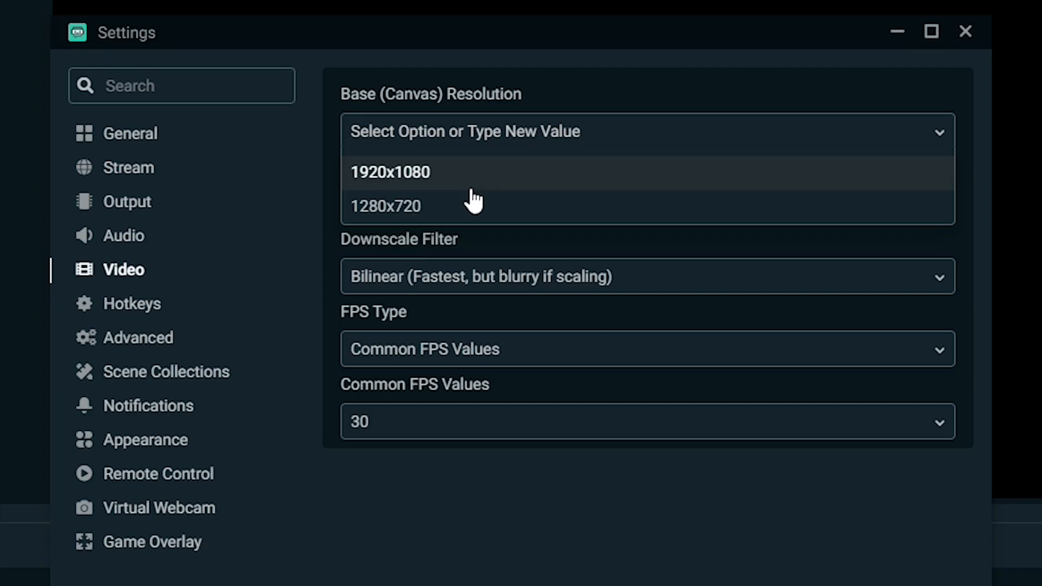
pyautogui.click(384, 205)
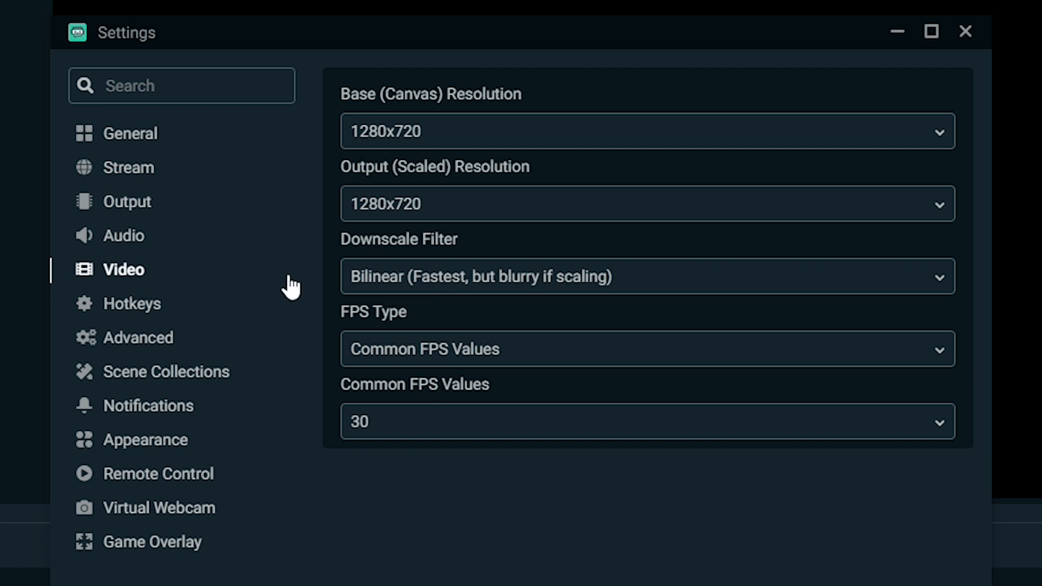
pyautogui.click(127, 202)
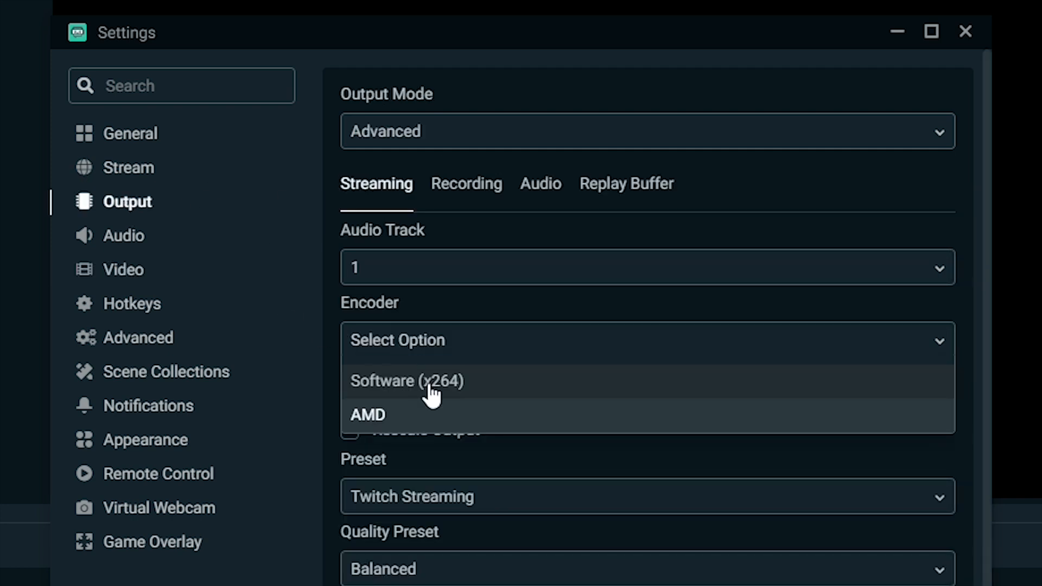
# Step: Switch the encoder to Software (x264) with the faster CPU usage preset
pyautogui.click(408, 380)
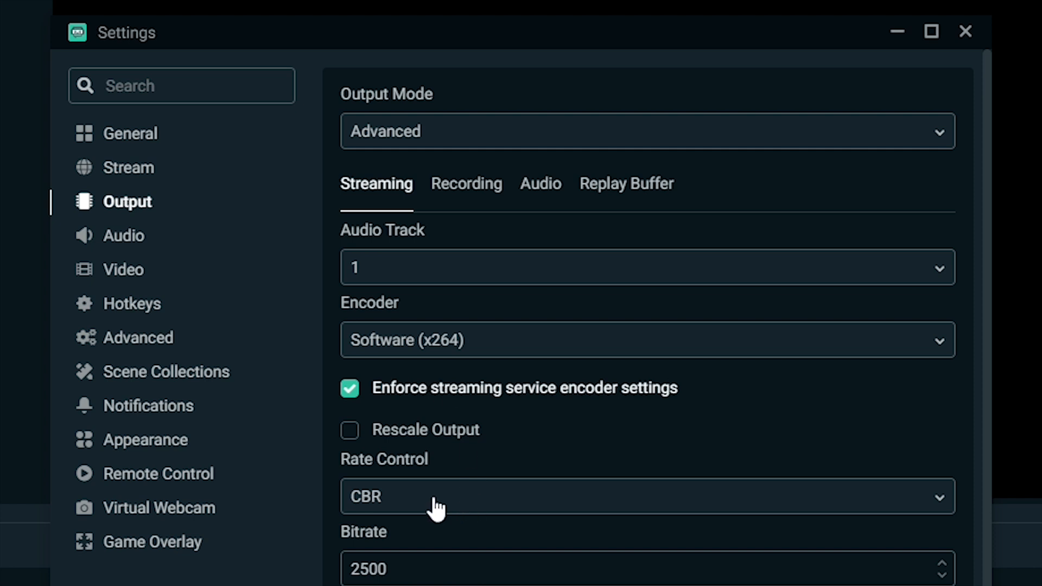
pyautogui.scroll(-3)
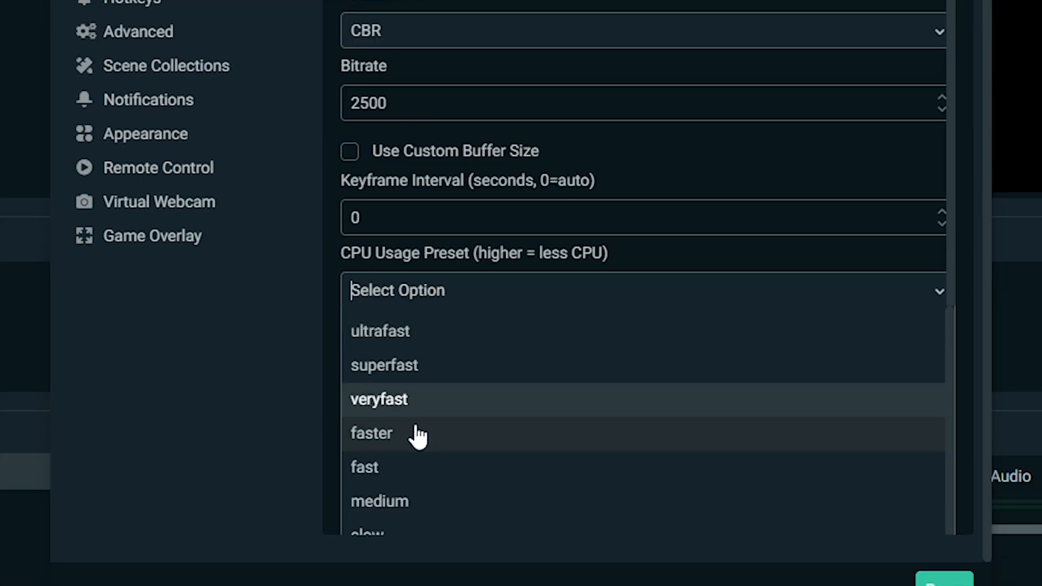
pyautogui.click(371, 433)
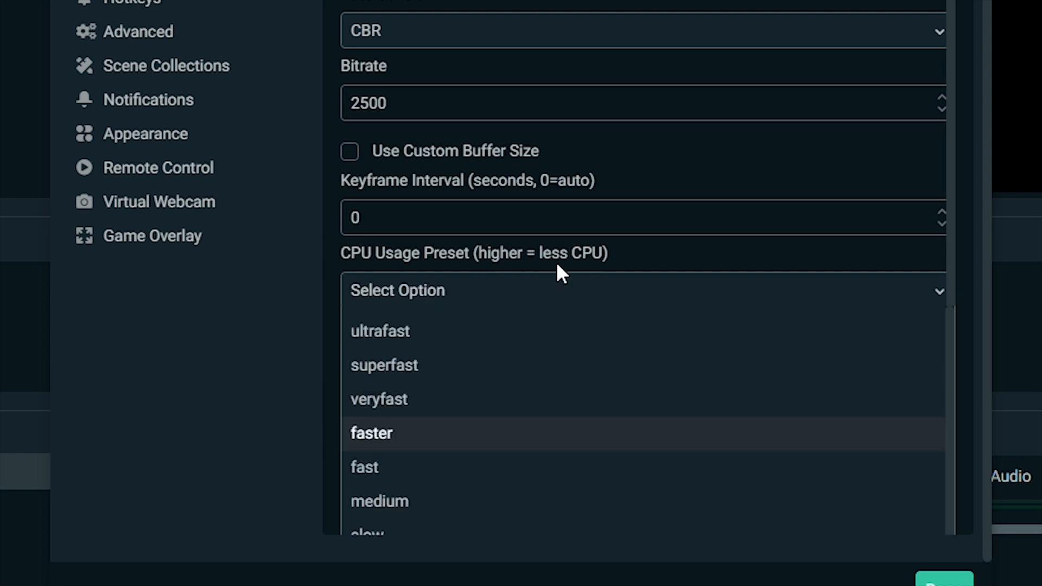
pyautogui.click(371, 433)
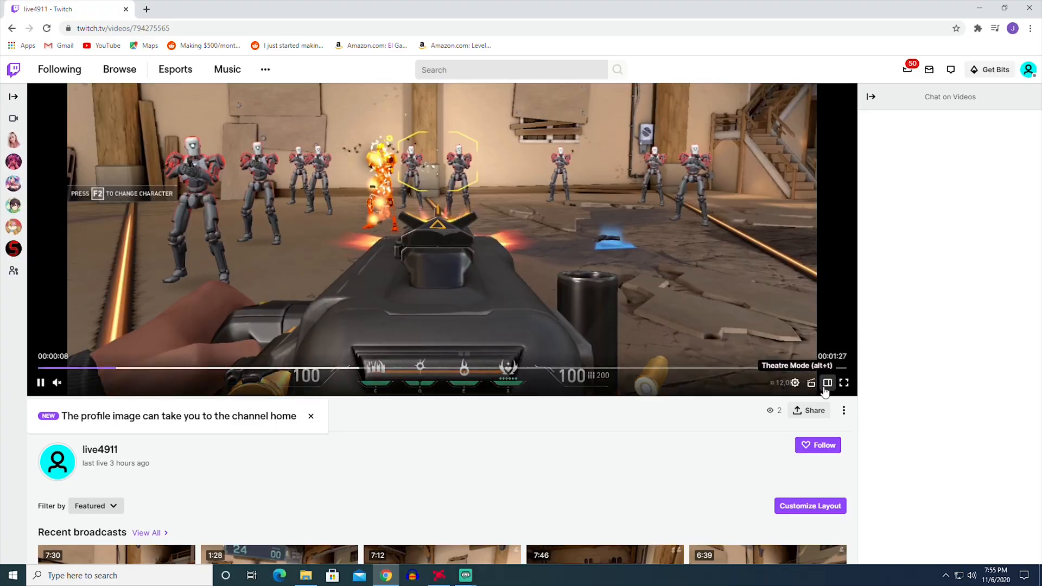
# Step: Play back the newest past broadcast of the Valorant practice range on the Twitch channel page
pyautogui.click(845, 383)
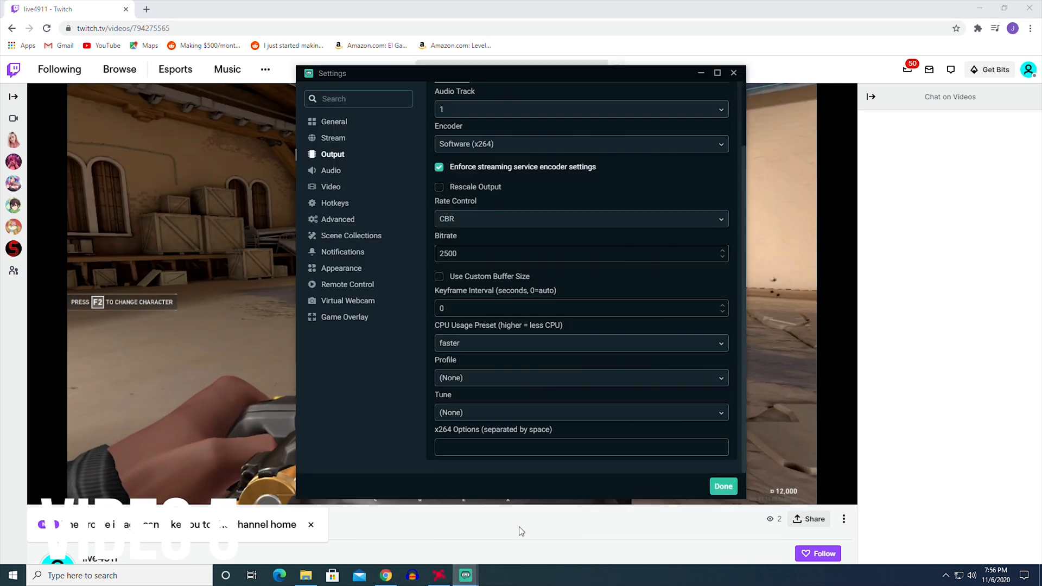
pyautogui.click(723, 486)
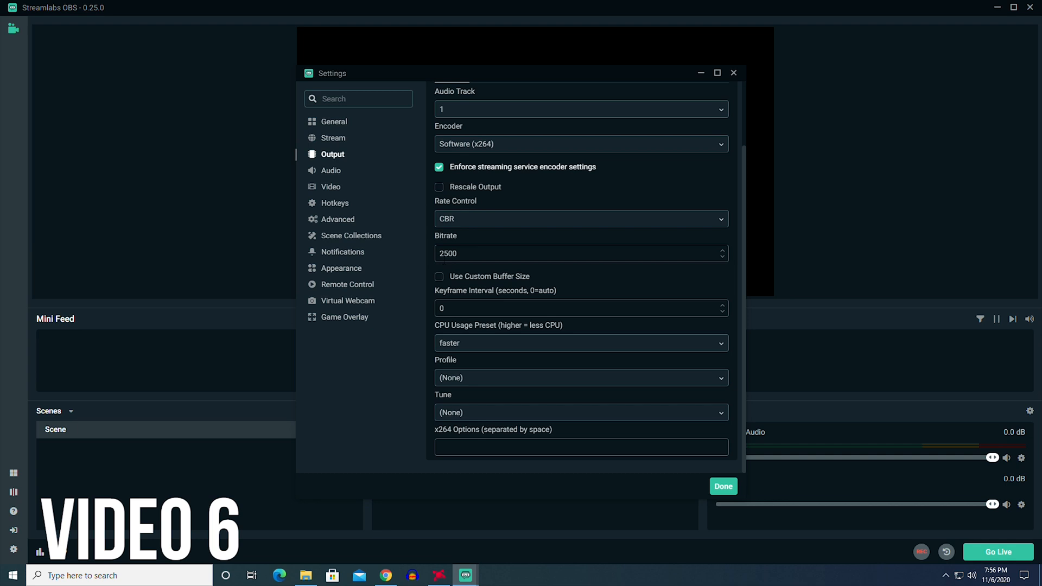
# Step: Switch the streaming encoder in Output settings back to AMD at 2500 bitrate
pyautogui.click(438, 167)
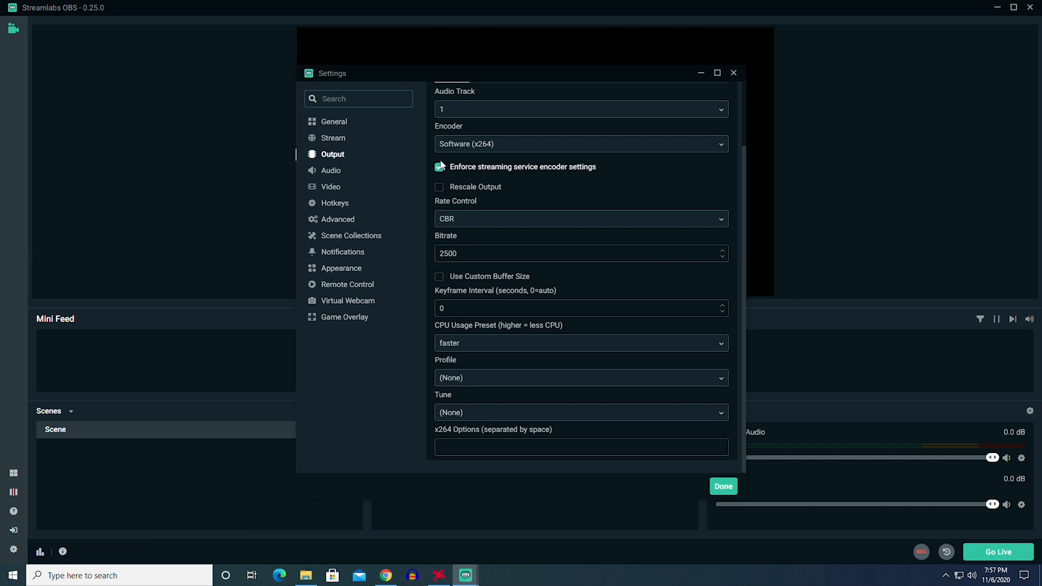
pyautogui.click(438, 166)
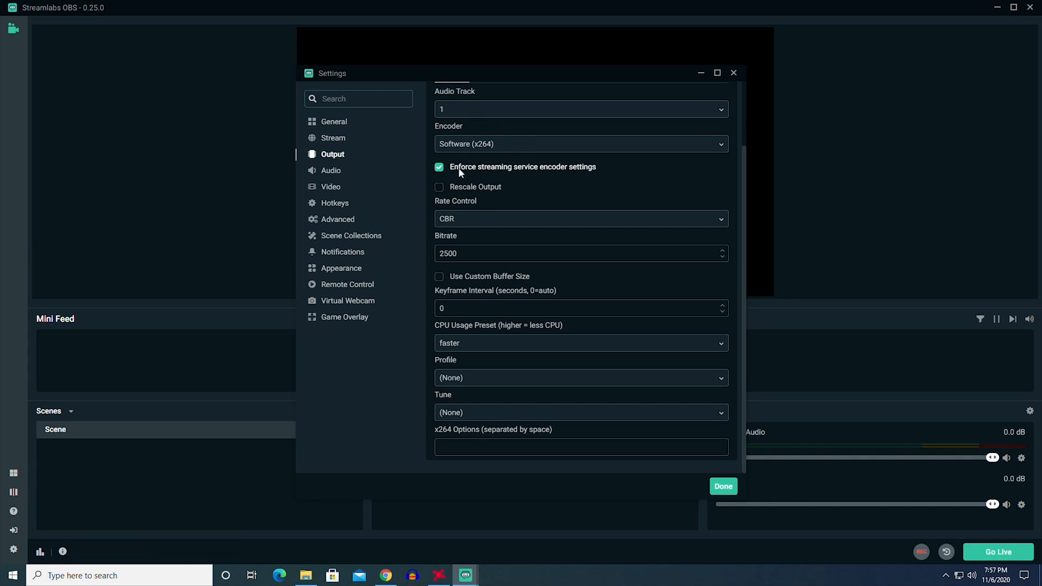
pyautogui.moveTo(500, 202)
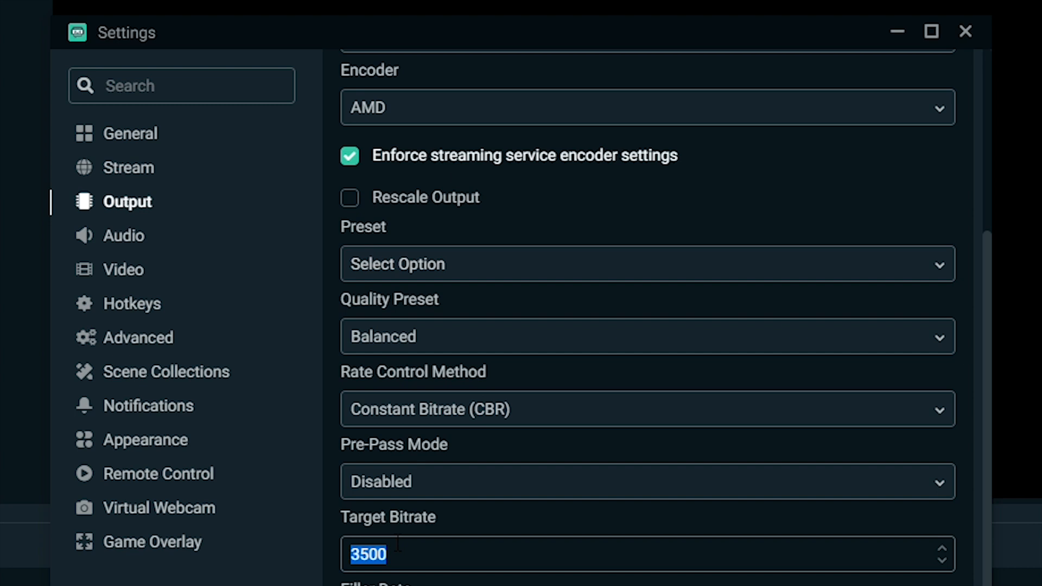
pyautogui.scroll(-3)
pyautogui.write('2500')
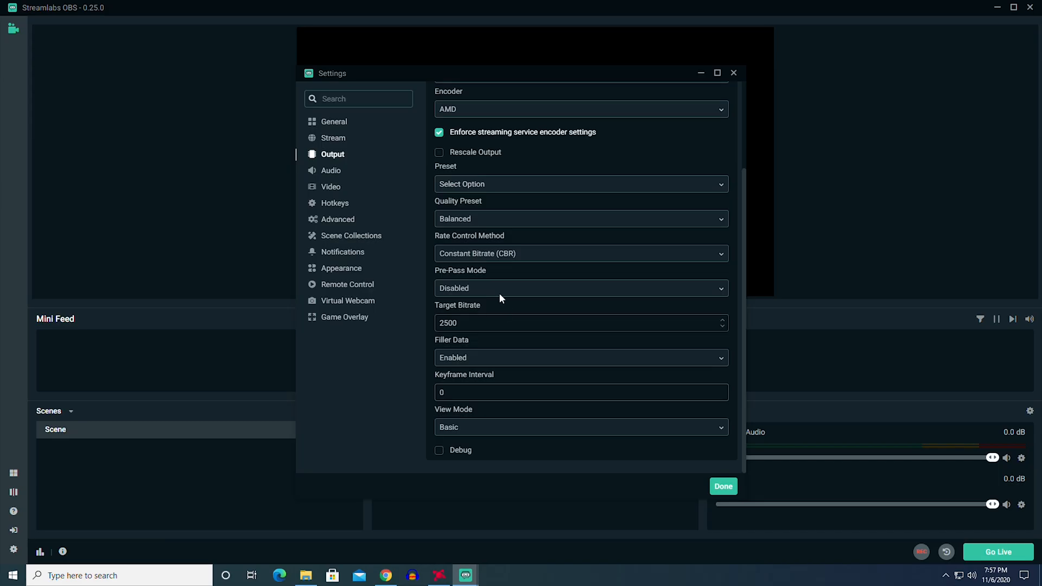
# Step: Scale the 1280x720 canvas down to a 1024x576 output resolution in Video settings
pyautogui.click(330, 186)
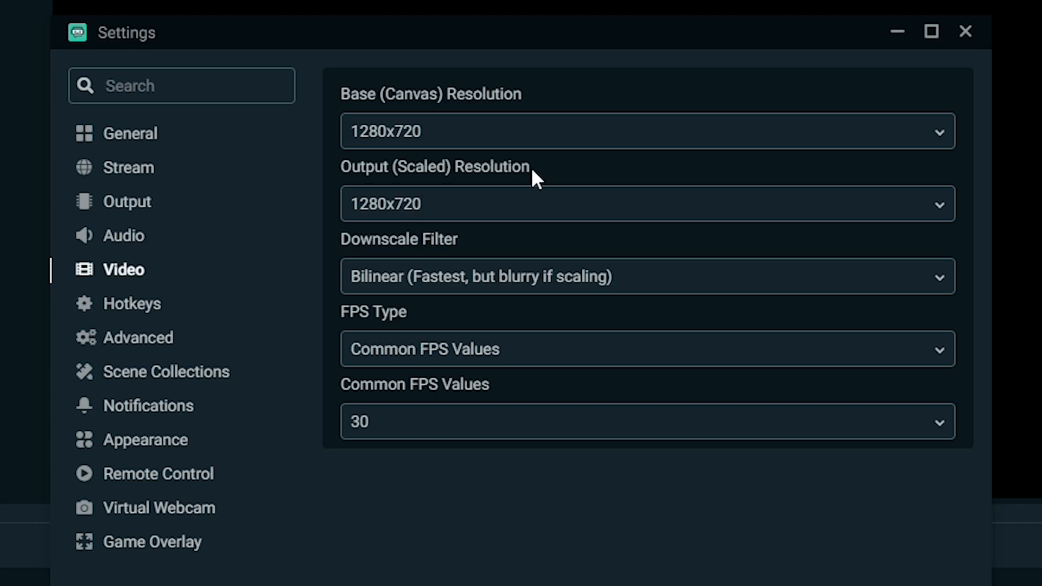
pyautogui.moveTo(478, 154)
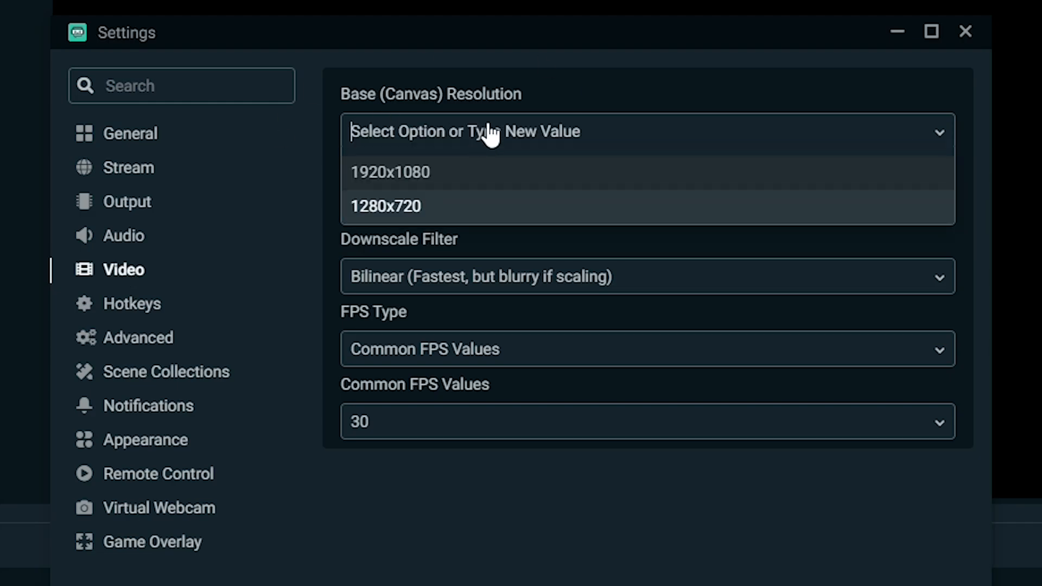
pyautogui.click(386, 206)
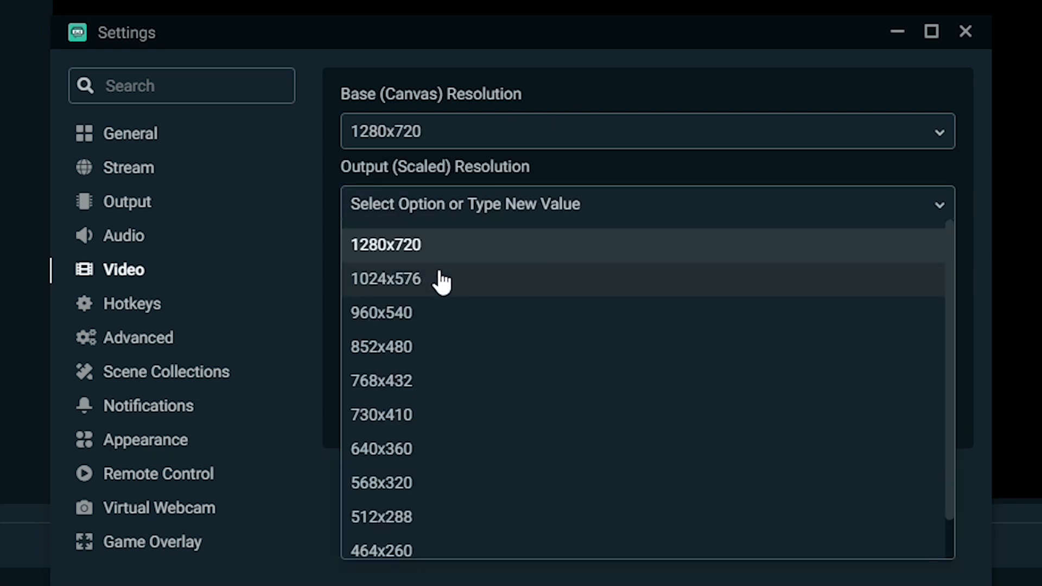
pyautogui.click(384, 279)
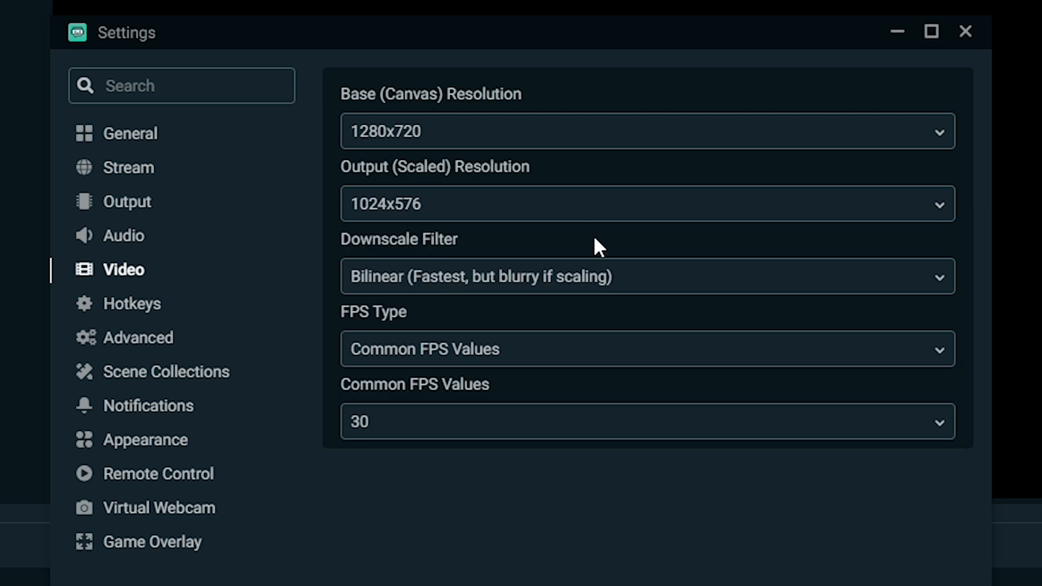
pyautogui.moveTo(486, 359)
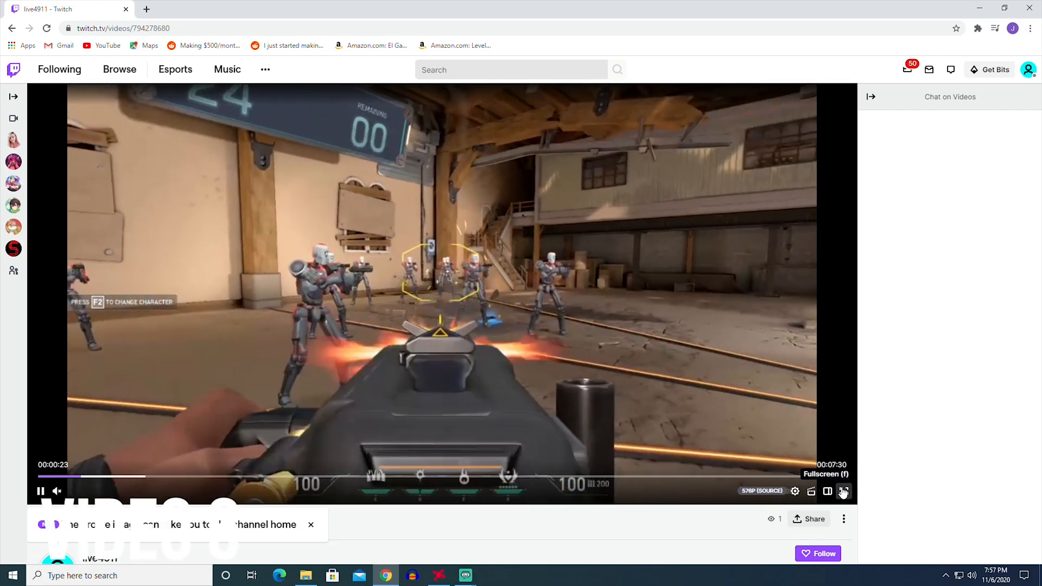
# Step: Show the live4911 Valorant 576p test broadcast full screen on Twitch
pyautogui.click(843, 490)
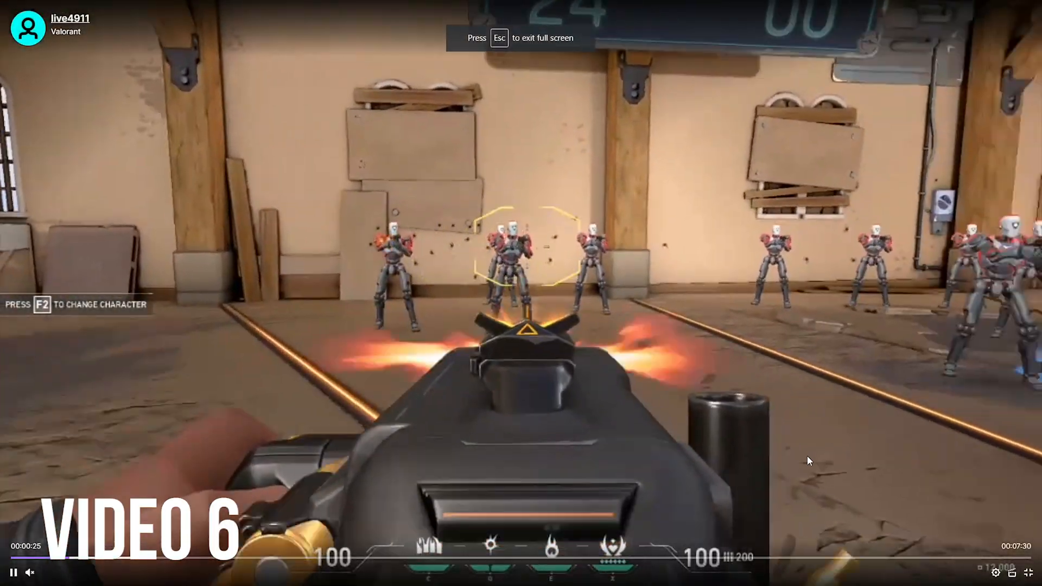